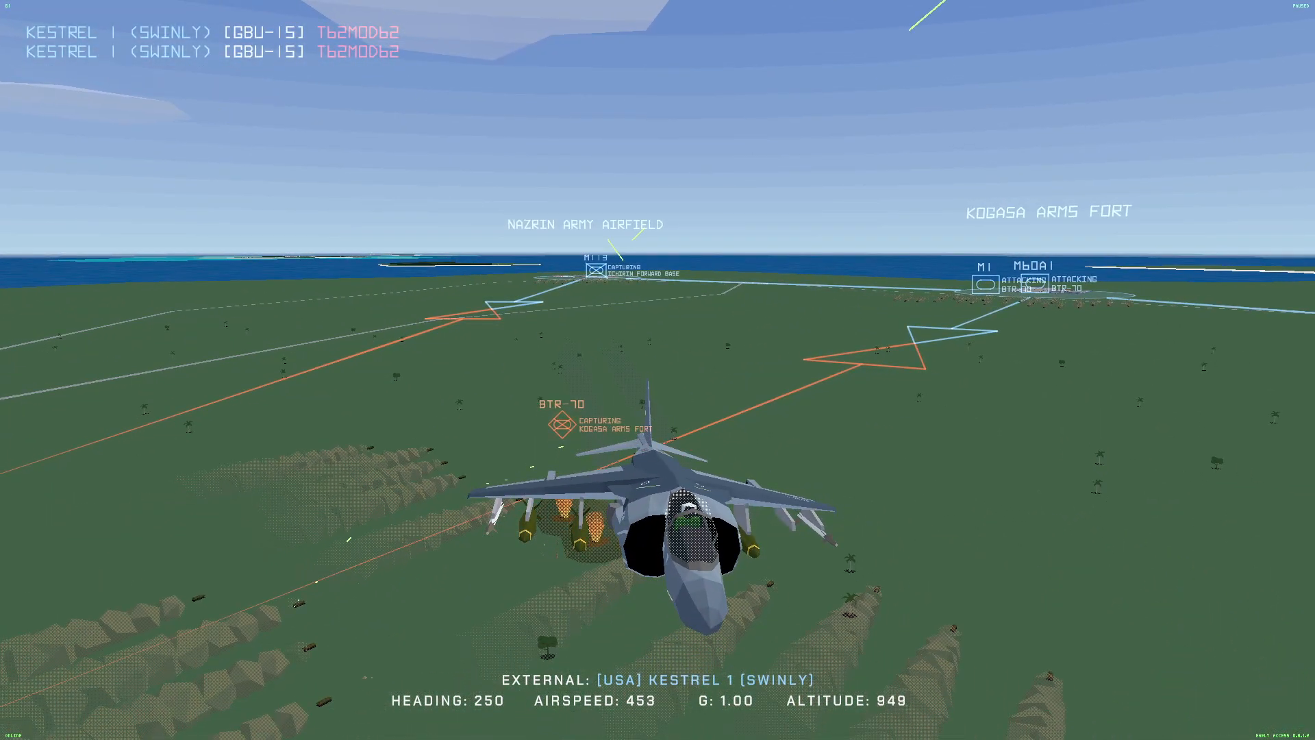
Switch from the game to the TinyCombatArena install folder window in File Explorer
key("alt+tab")
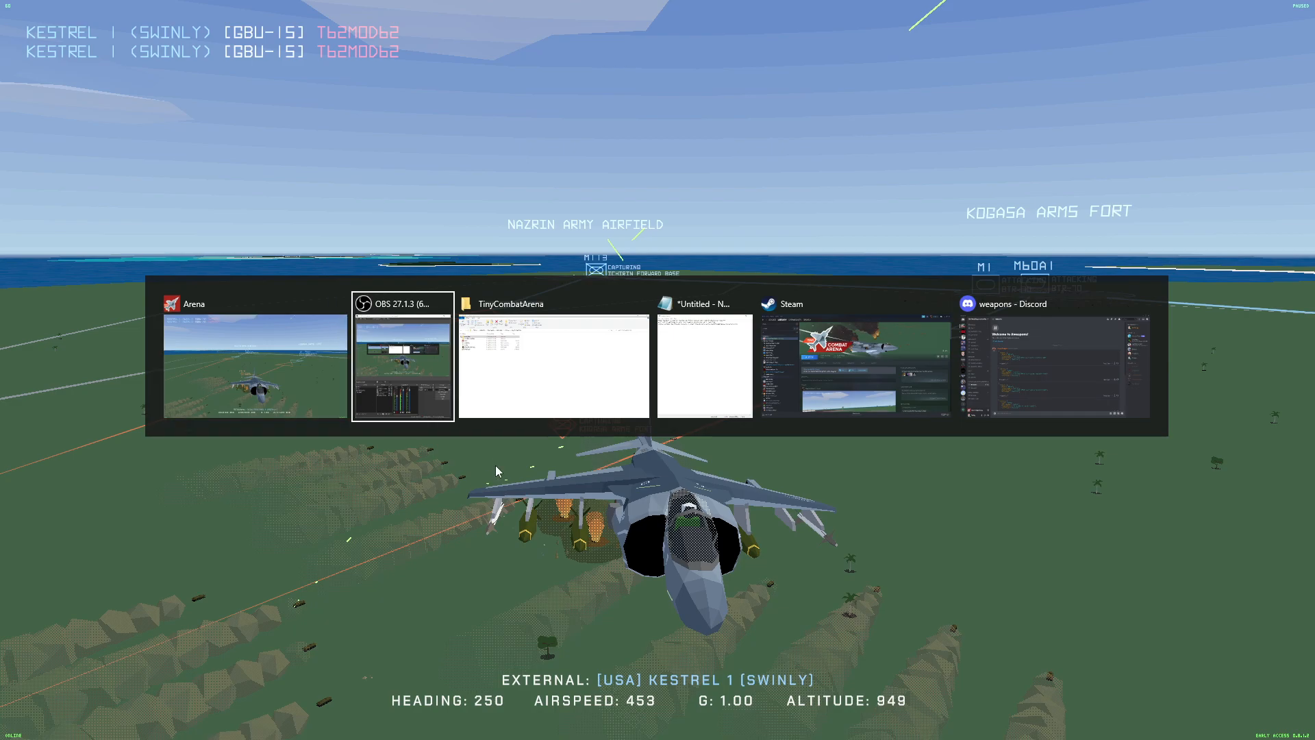
left_click(554, 360)
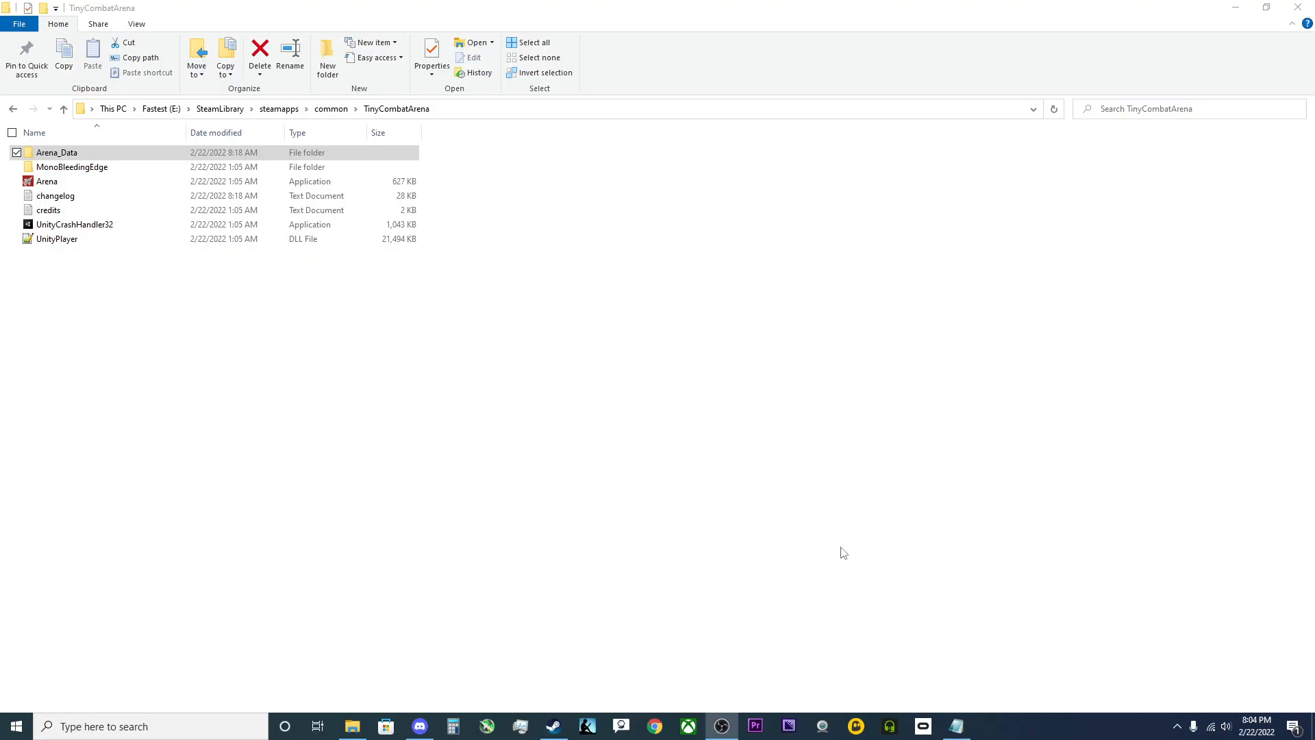
mouse_move(346, 645)
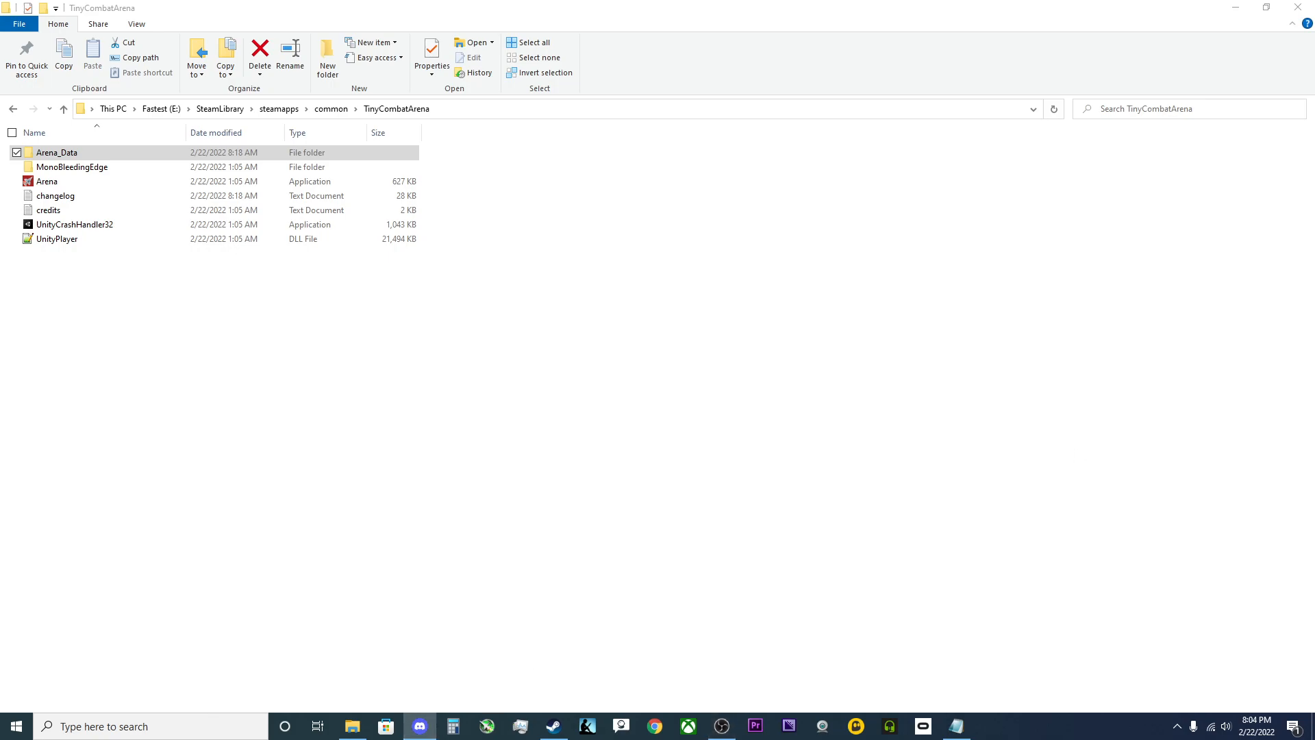
Browse the TCA Modding Community's custom-weapons and archive channels to the archived #weapons channel
left_click(419, 726)
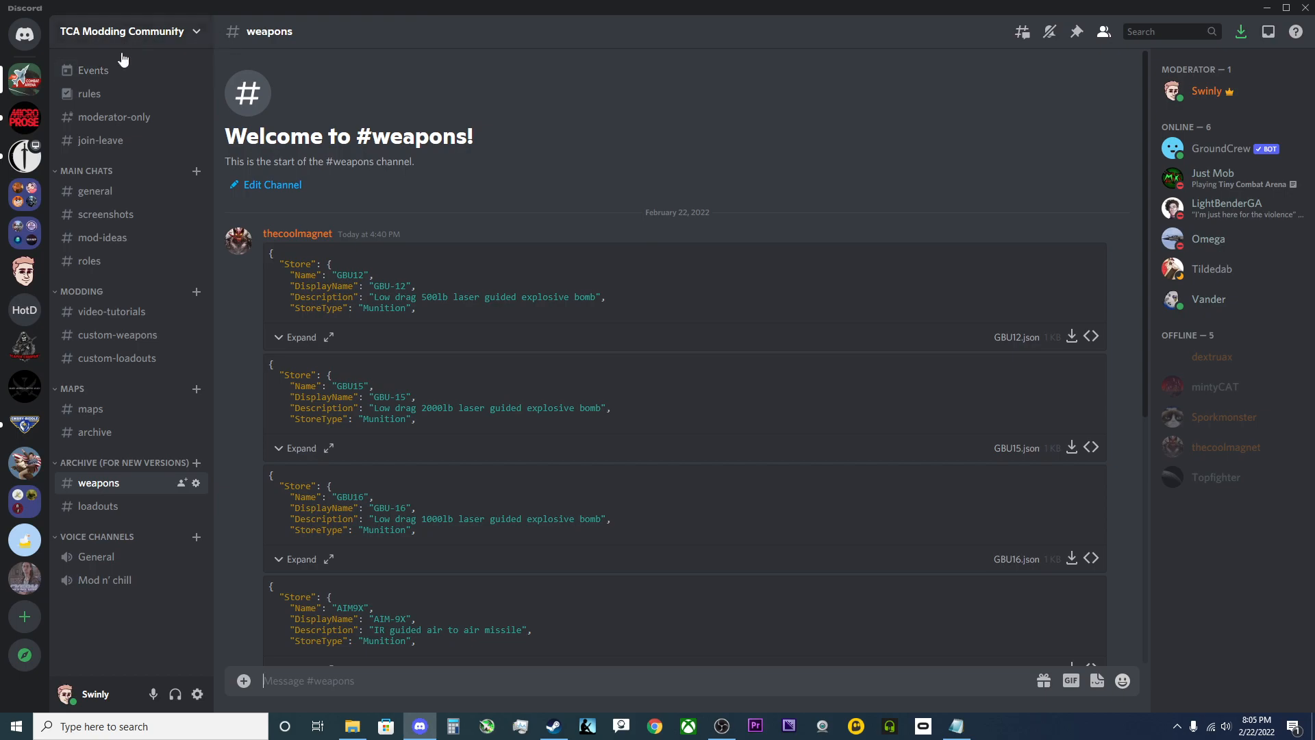
mouse_move(137, 77)
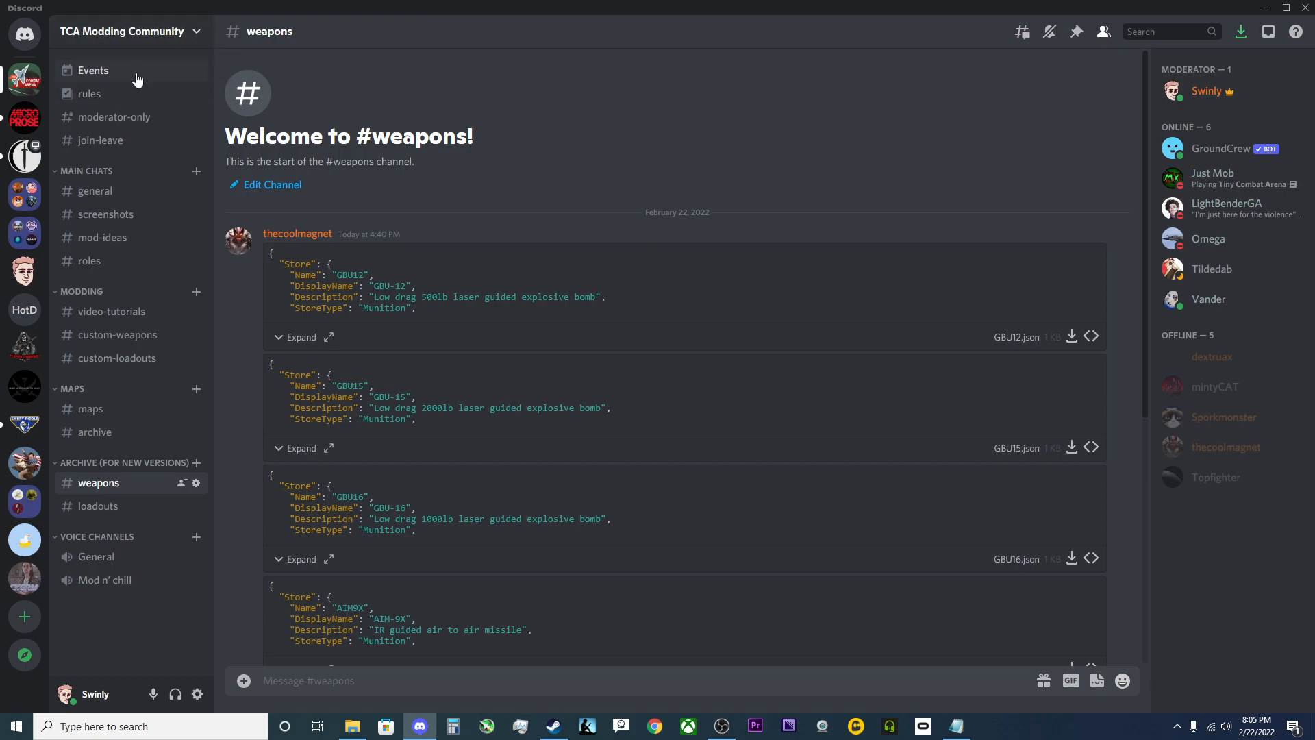
mouse_move(90, 472)
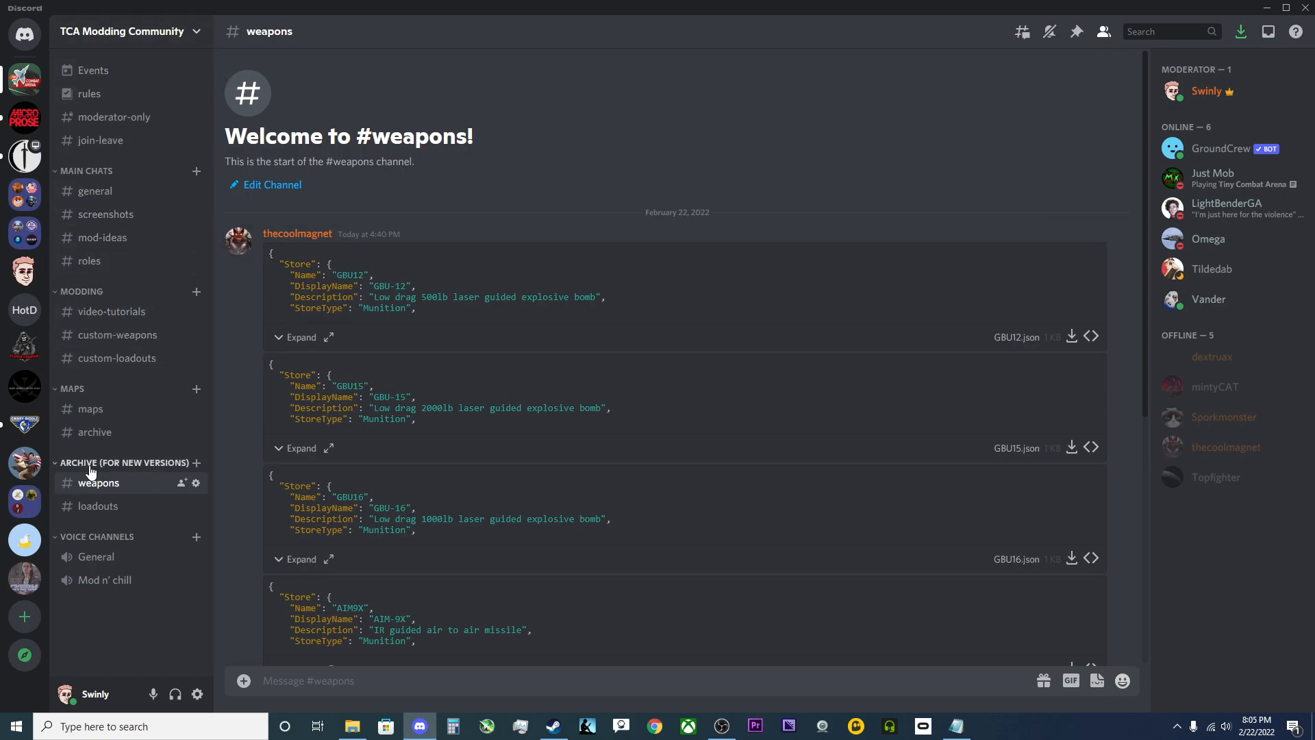
mouse_move(117, 334)
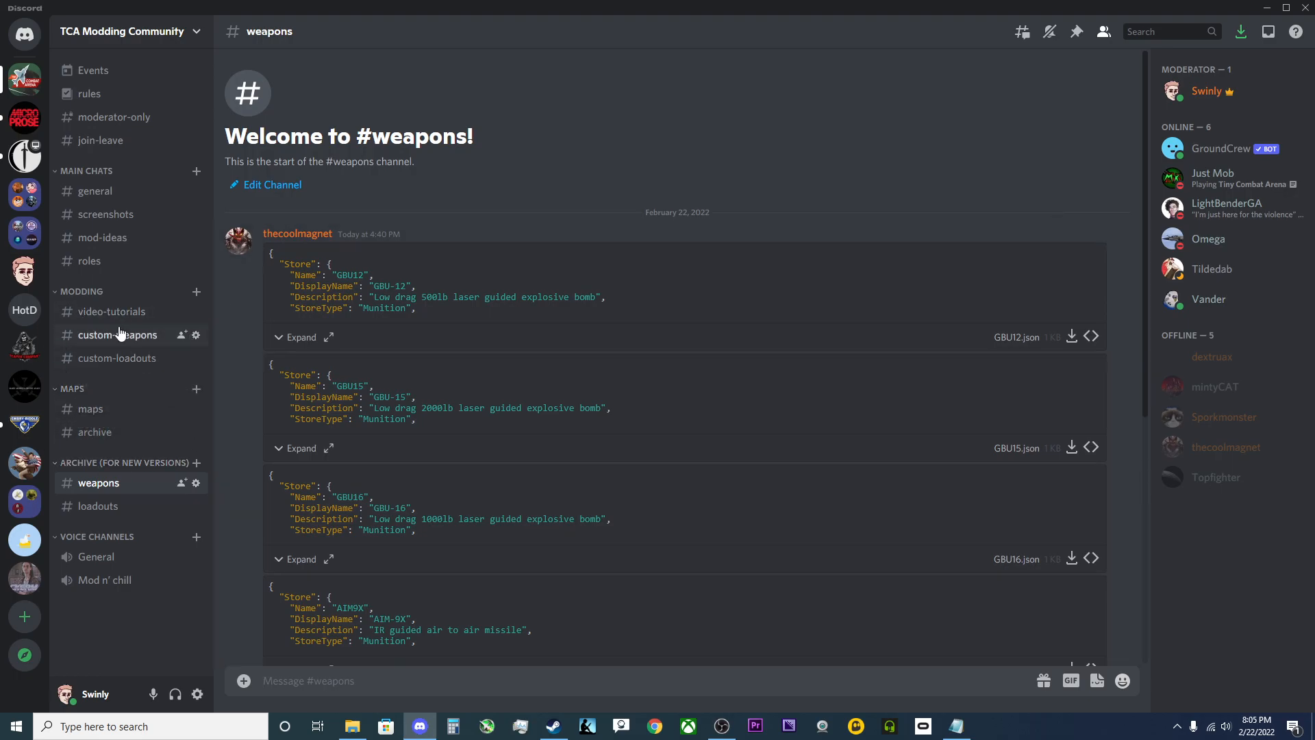
left_click(118, 335)
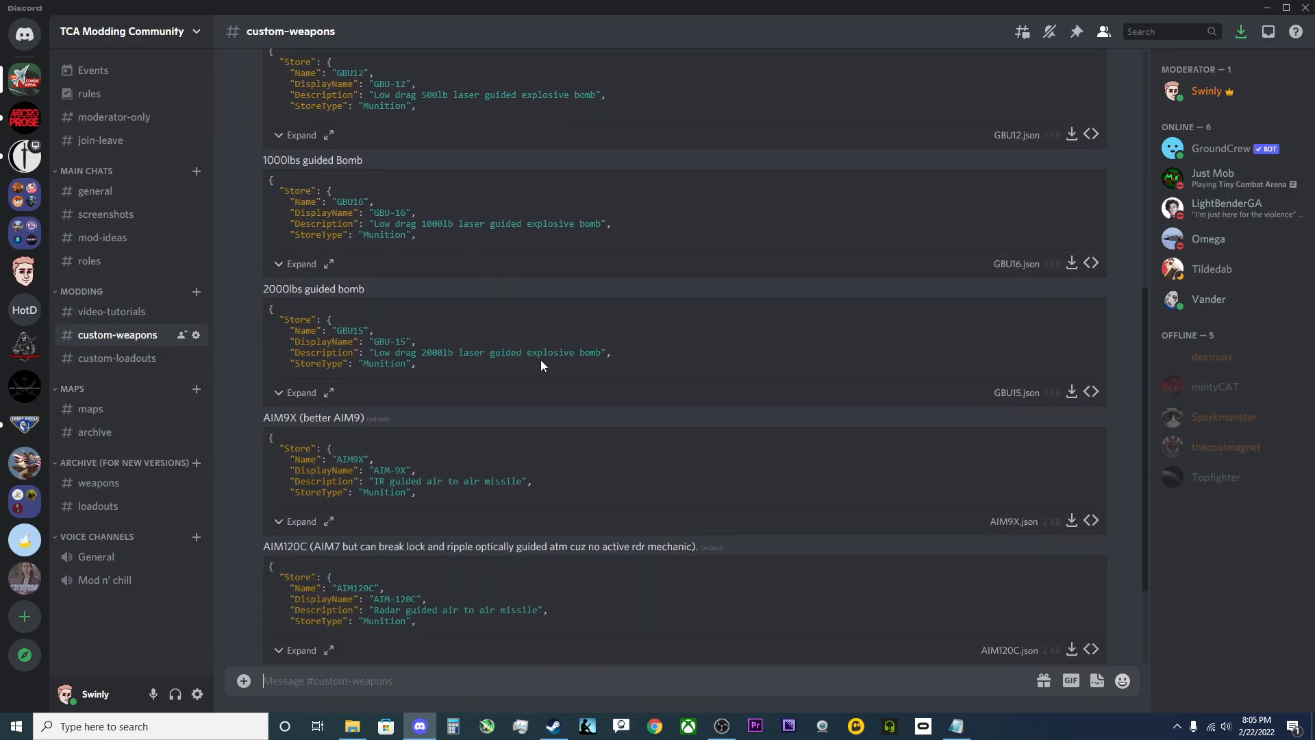
scroll("up", 3)
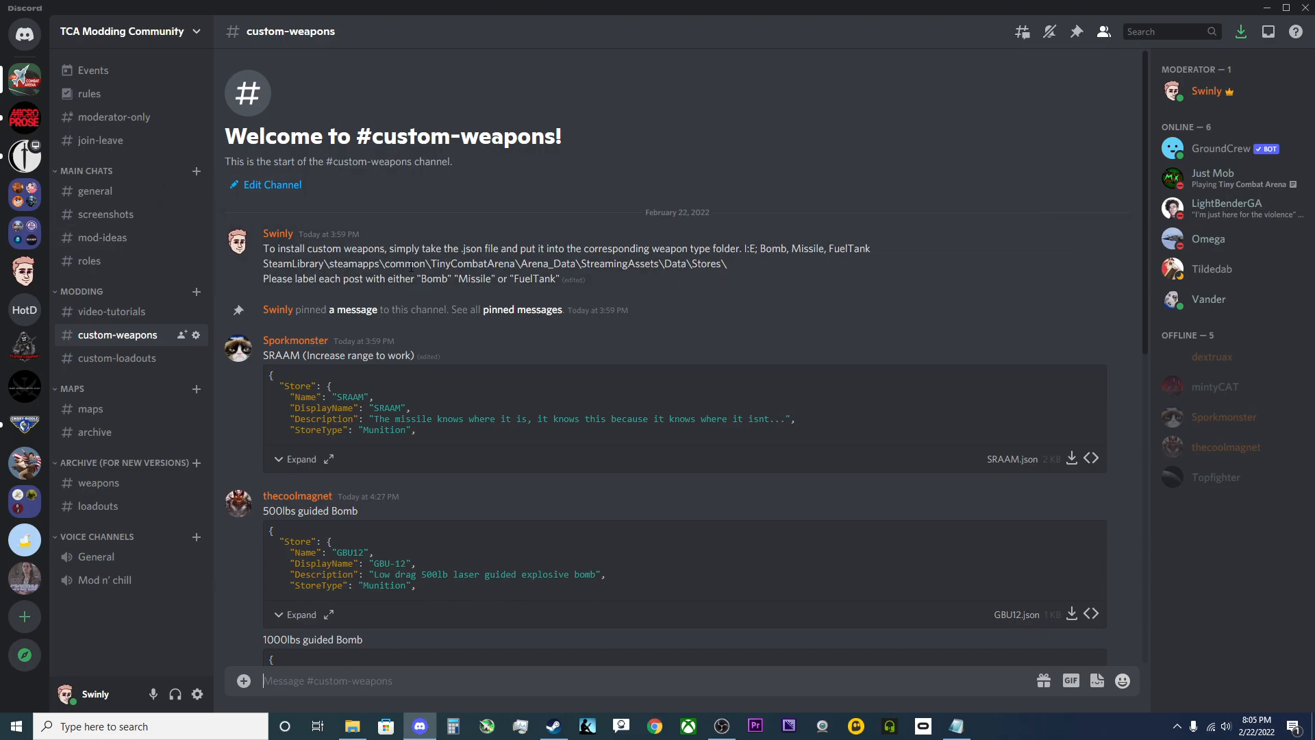
scroll("down", 3)
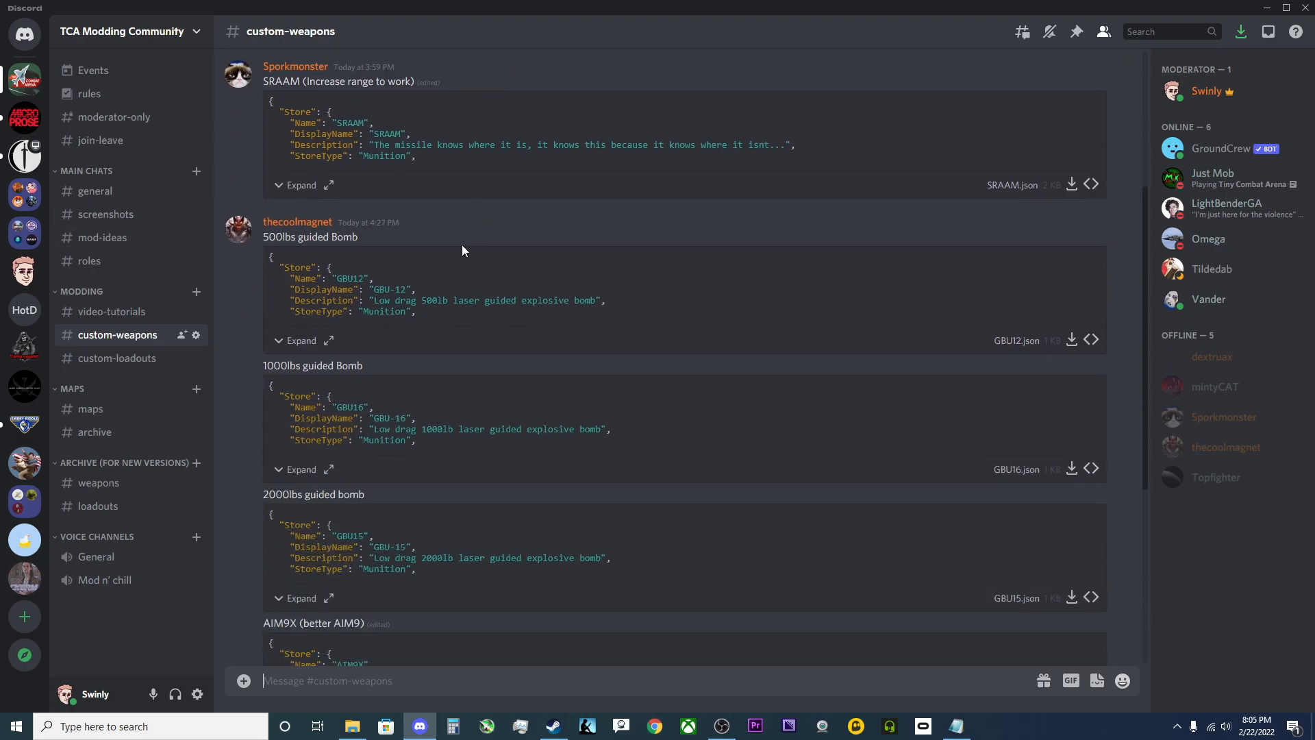
mouse_move(277, 258)
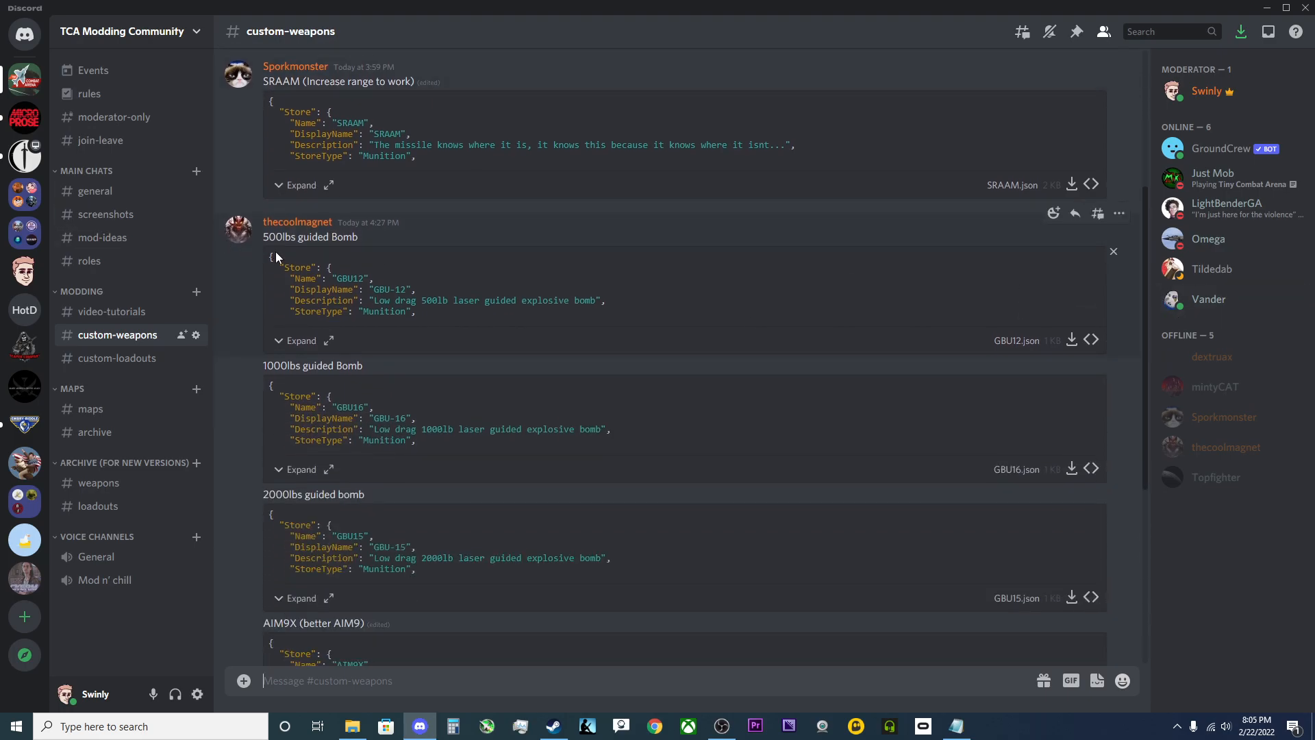
scroll("down", 3)
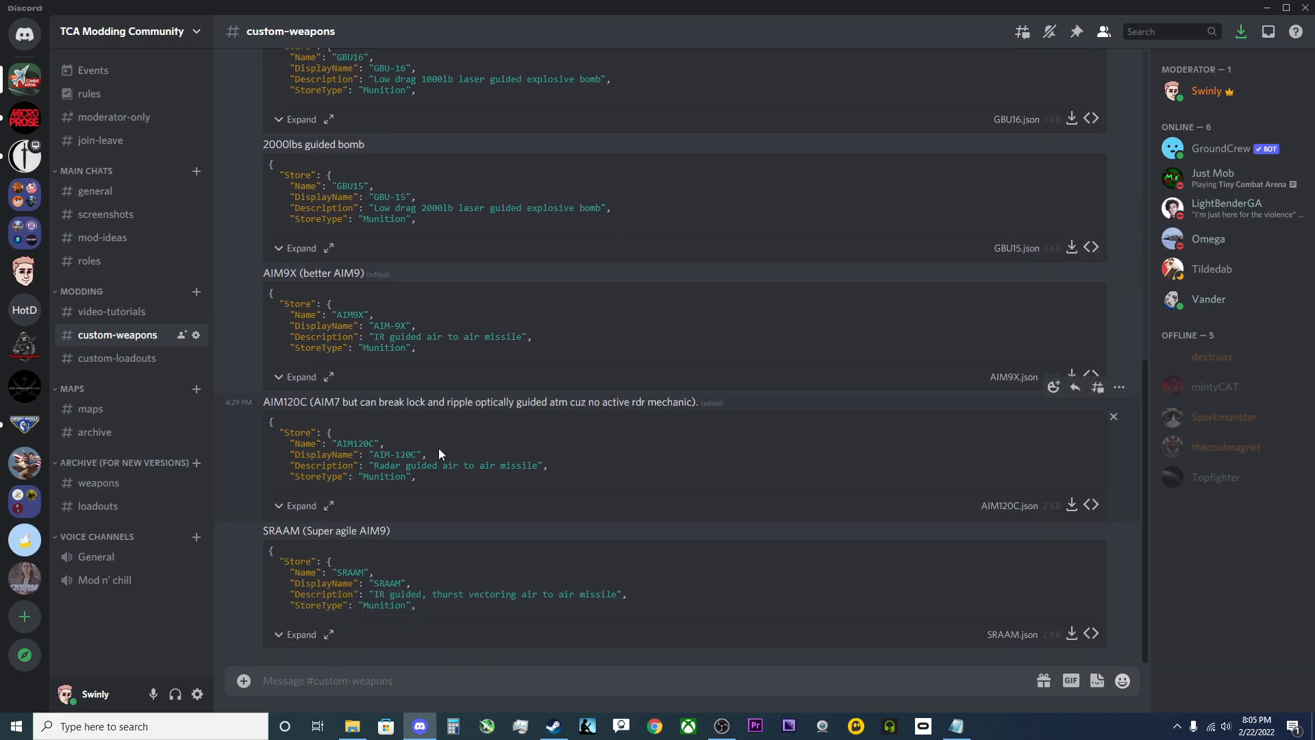
left_click(94, 432)
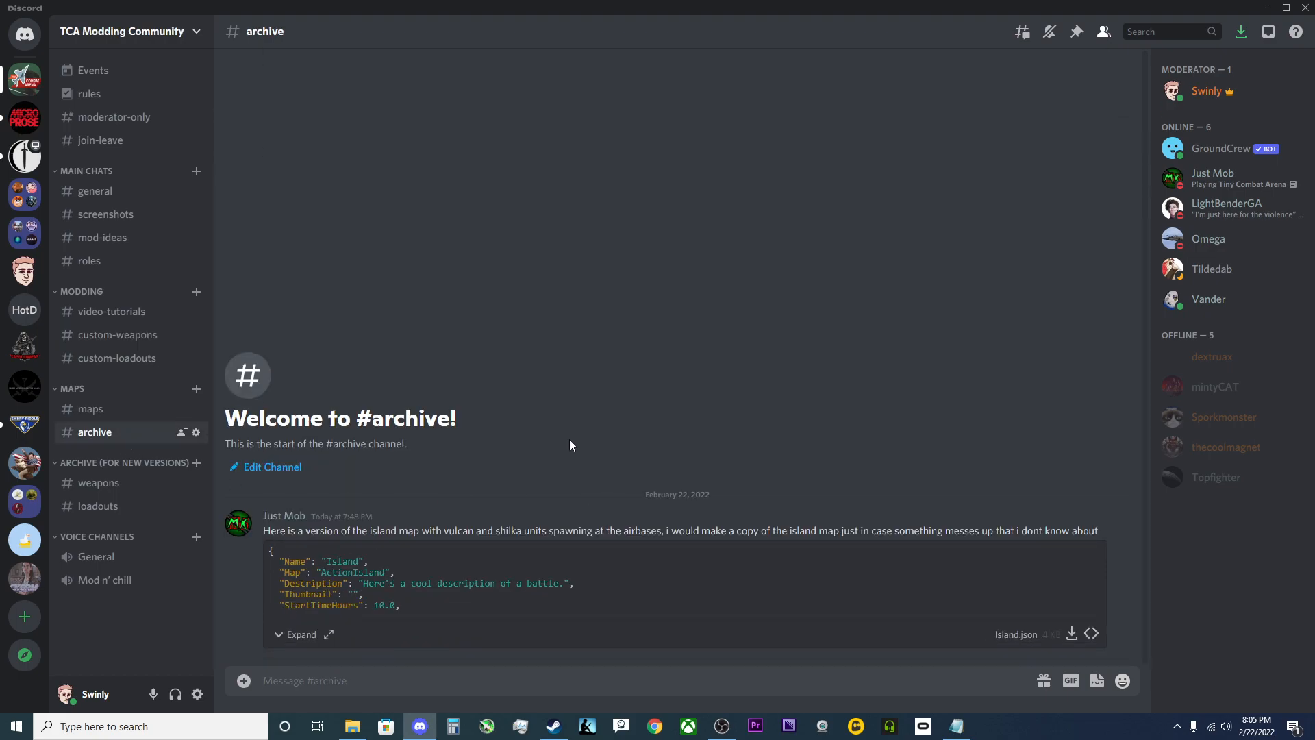
mouse_move(98, 483)
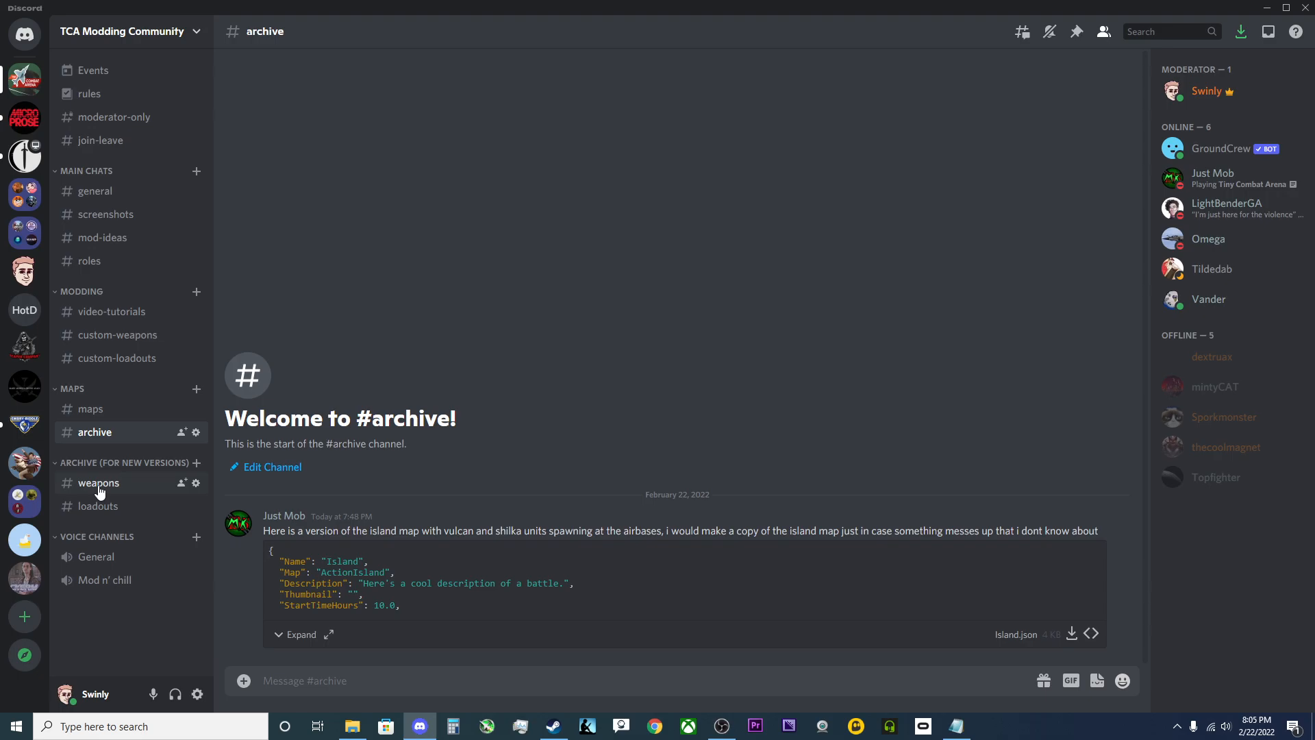
left_click(99, 482)
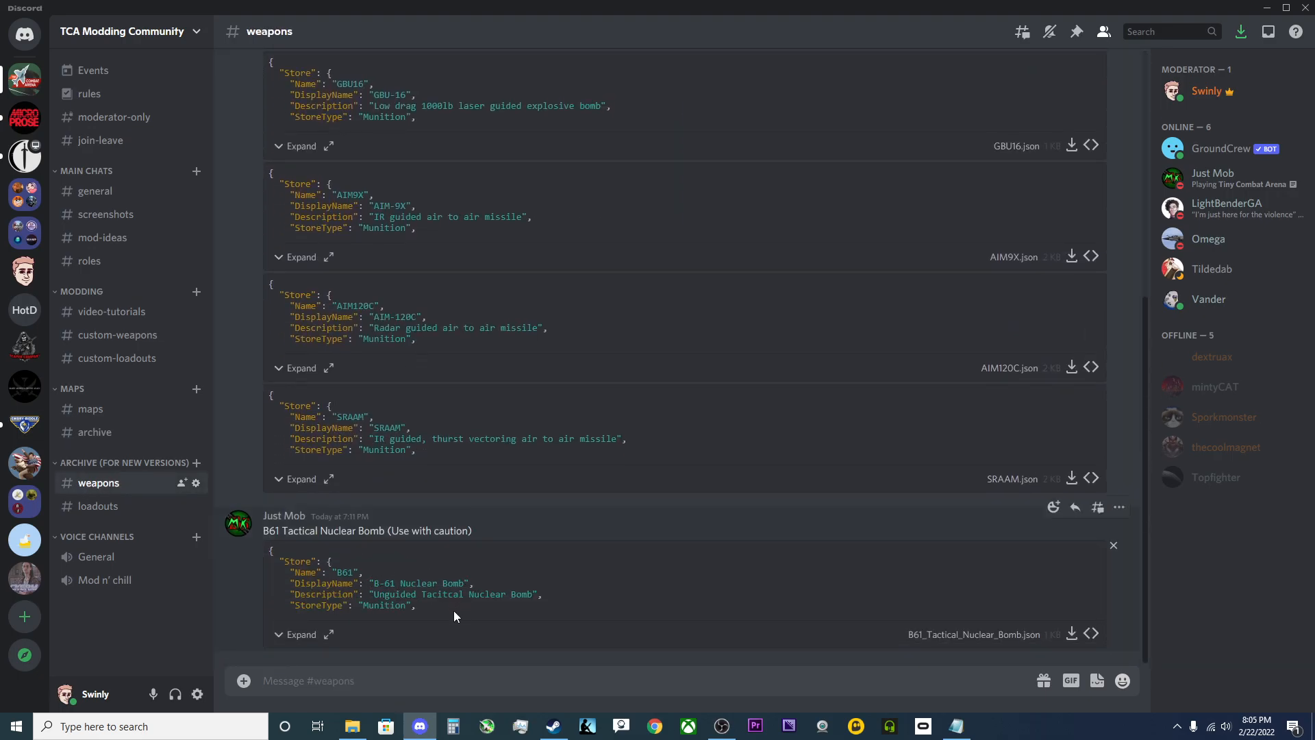
mouse_move(1030, 592)
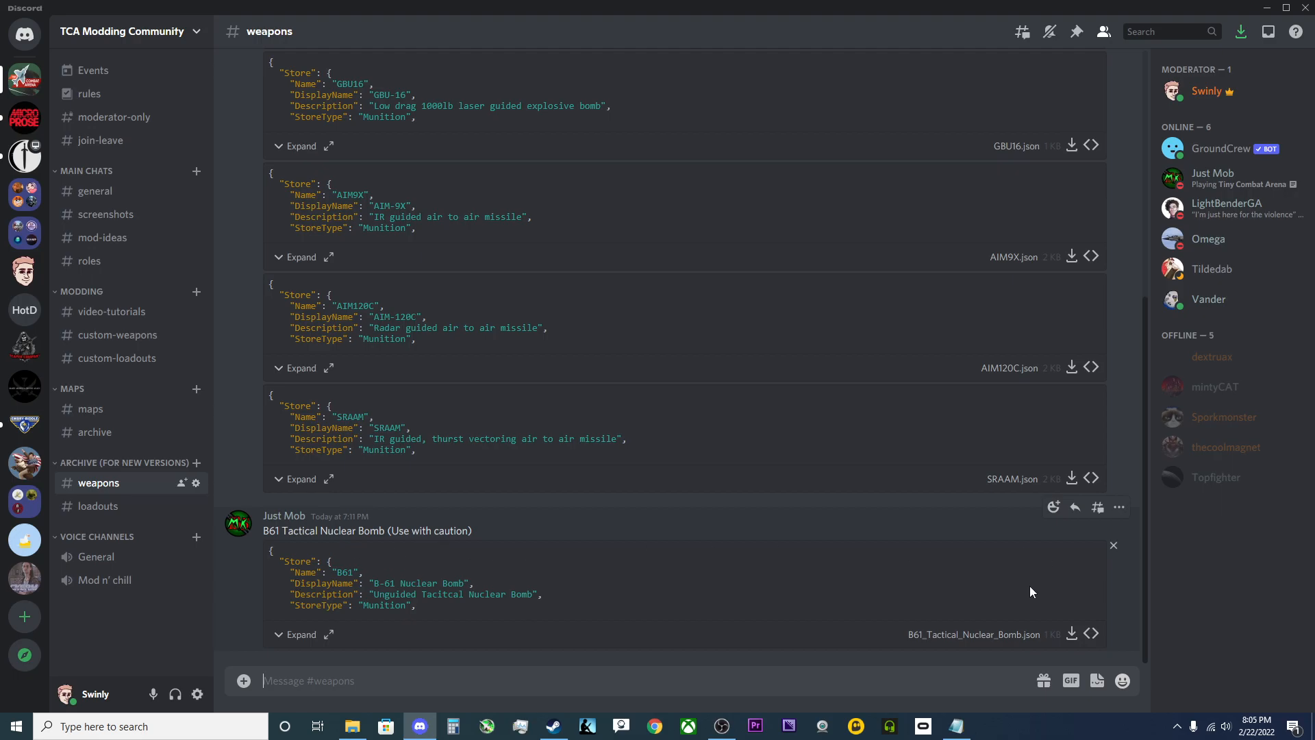
Download B61_Tactical_Nuclear_Bomb.json from the B61 post and save it to the computer
left_click(1071, 633)
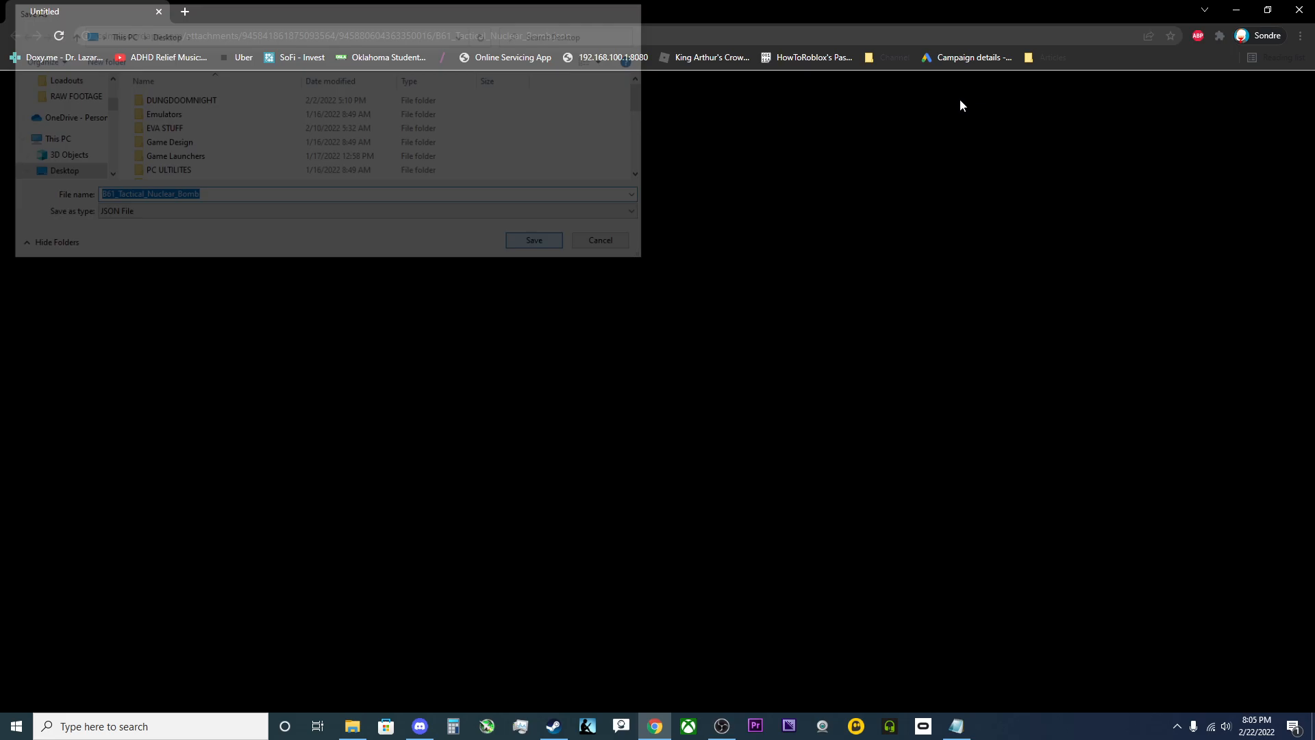
left_click(533, 240)
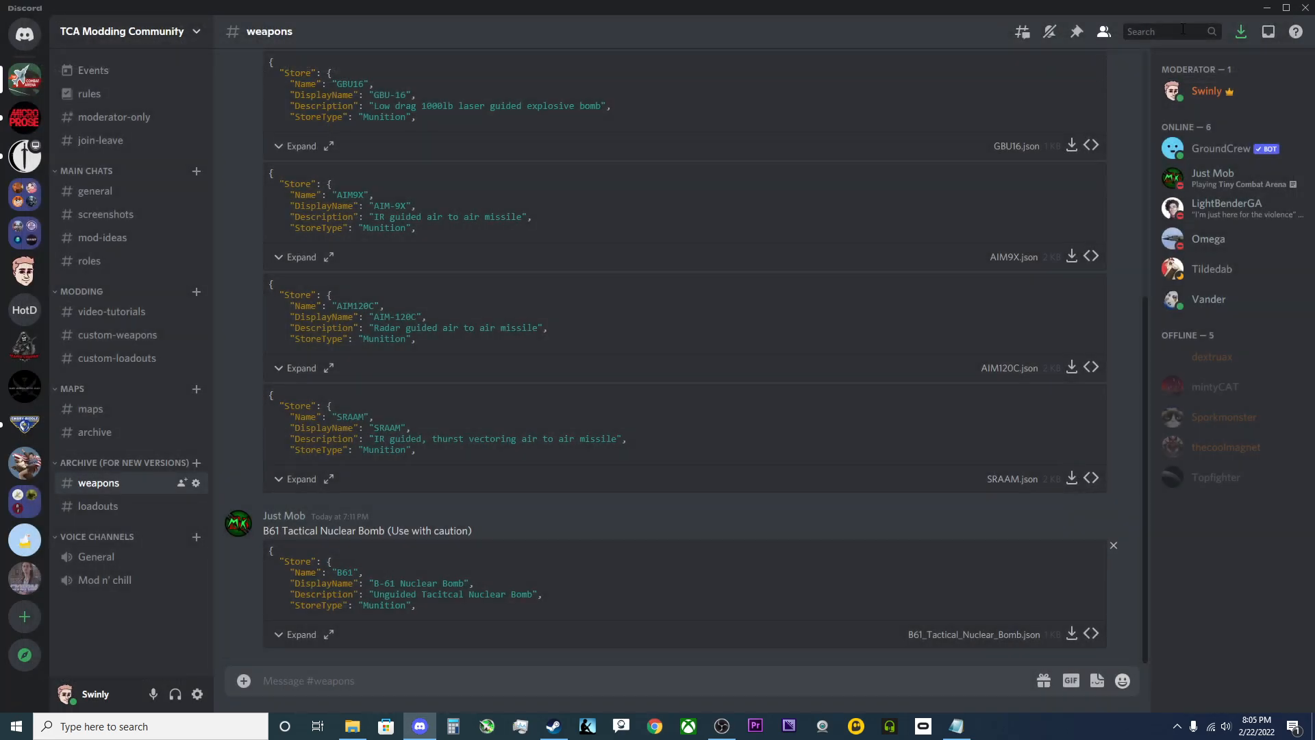
Confirm B61_Tactical_Nuclear_Bomb.json in Chrome's downloads and show it in its folder
left_click(352, 726)
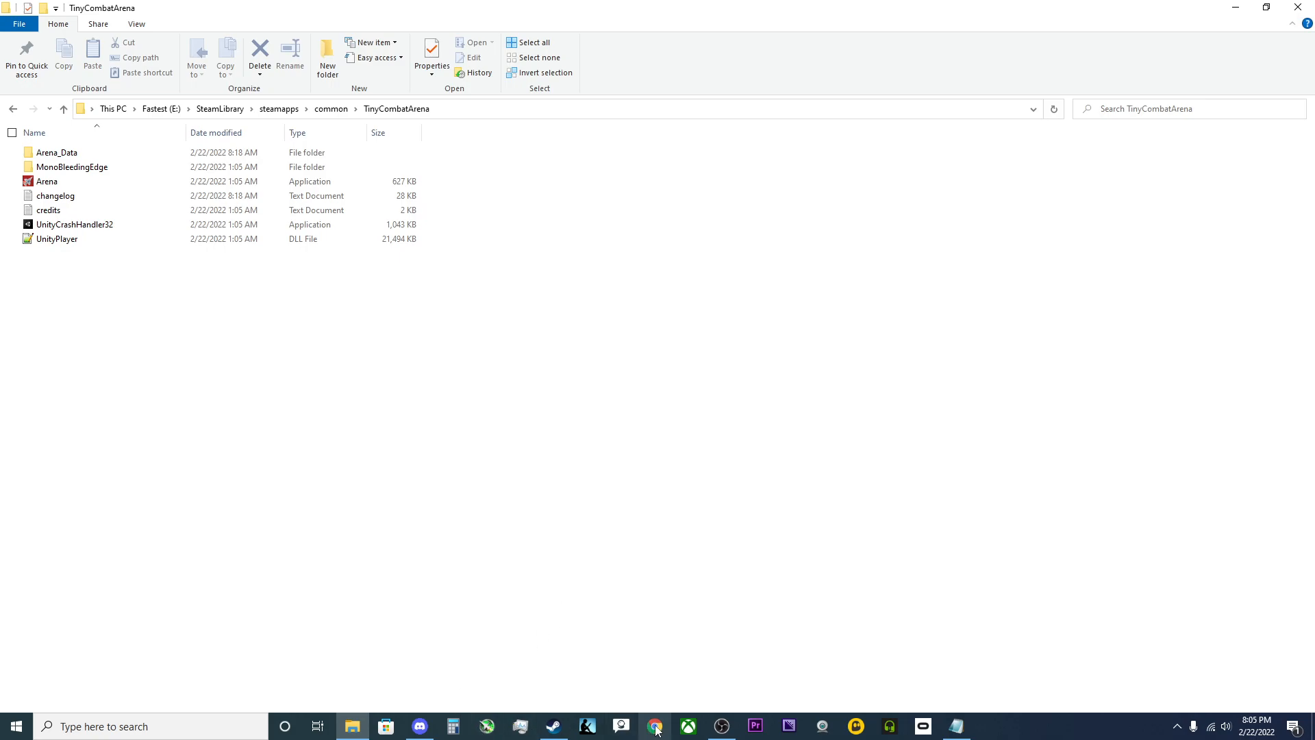
left_click(656, 726)
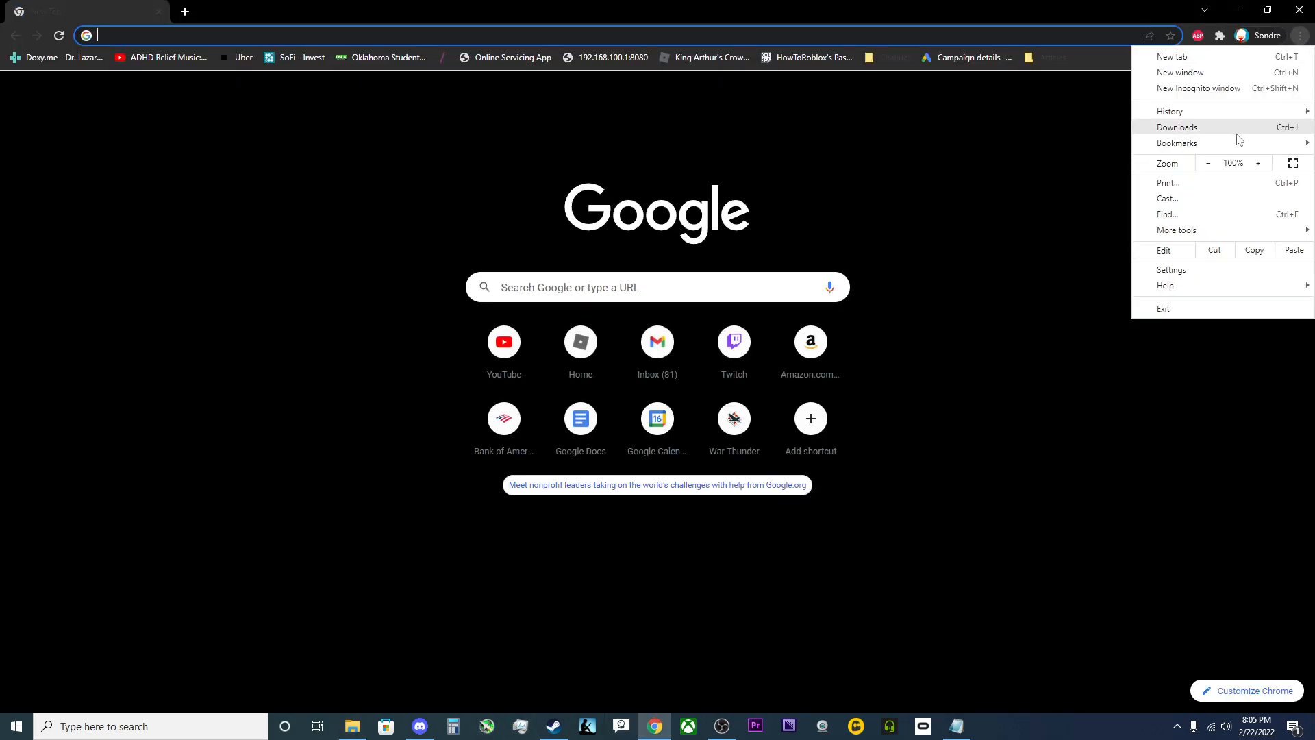
left_click(1177, 126)
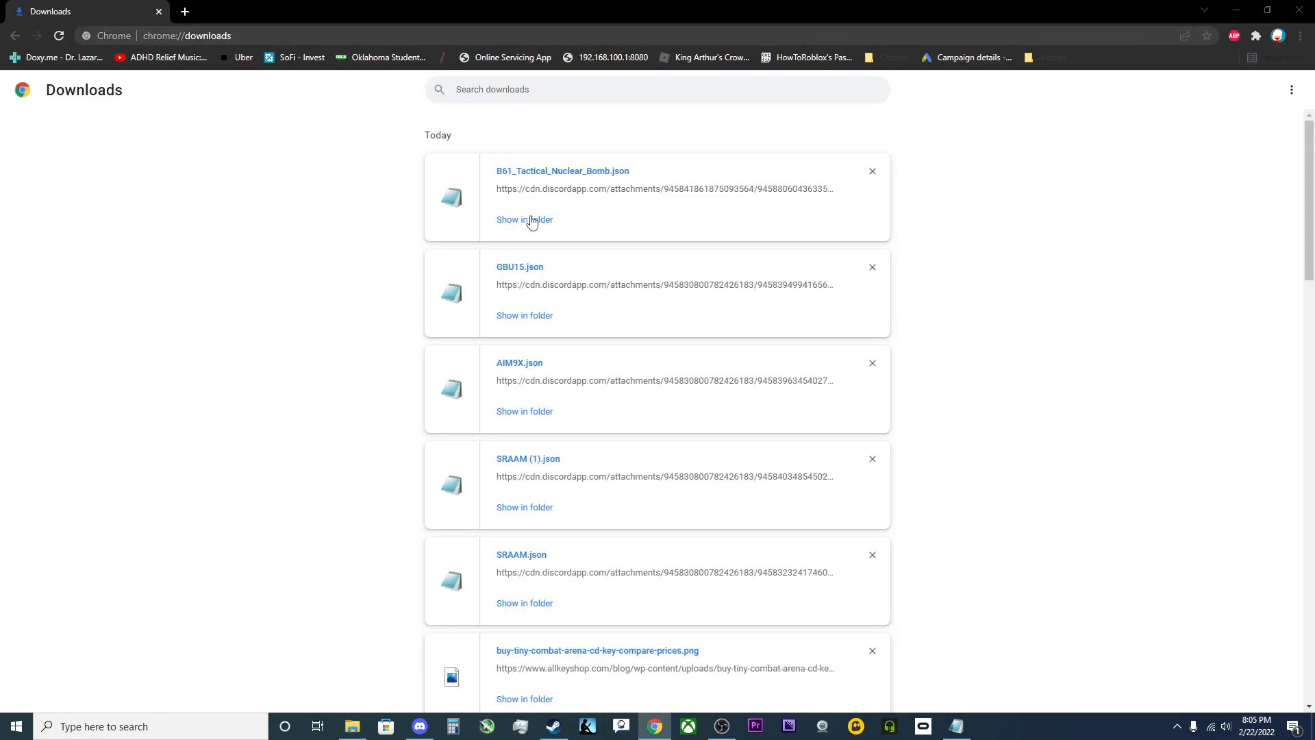
left_click(524, 220)
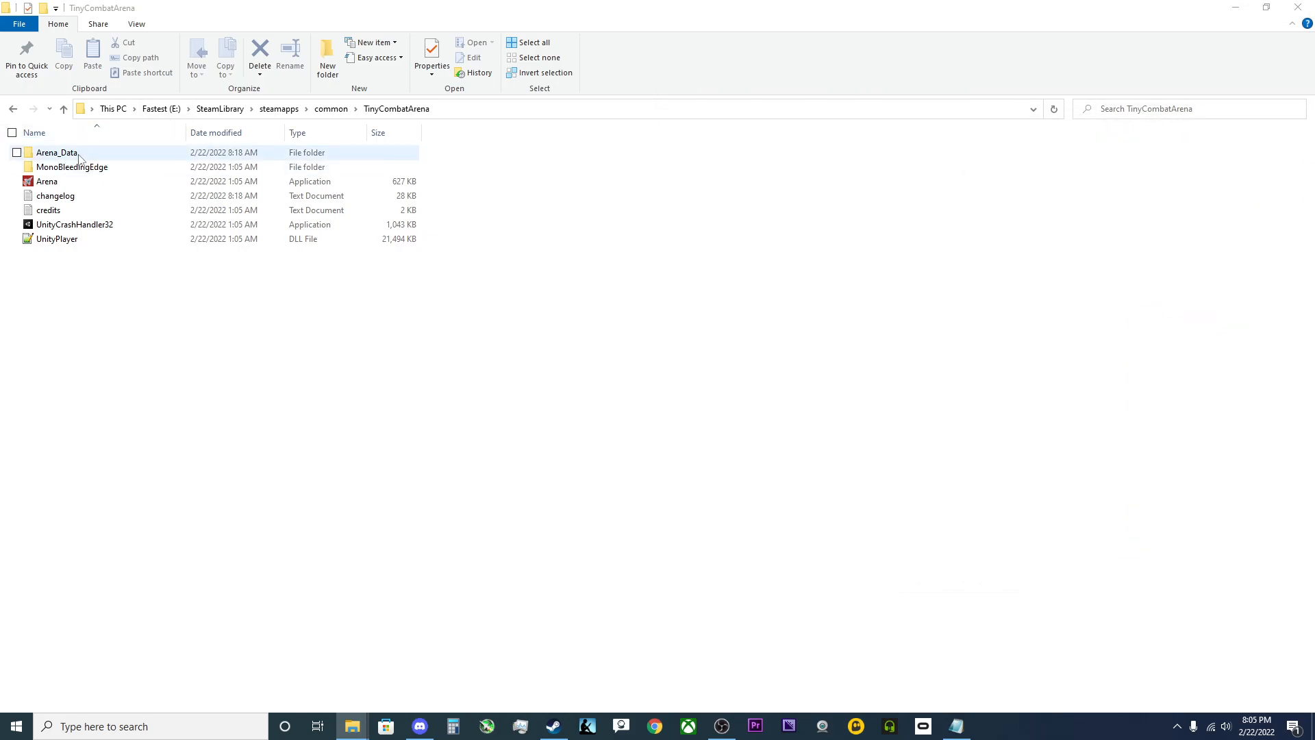
Navigate Arena_Data > Data > Stores > Bomb to the folder holding B61_Tactical_Nuclear_Bomb.json
double_click(56, 152)
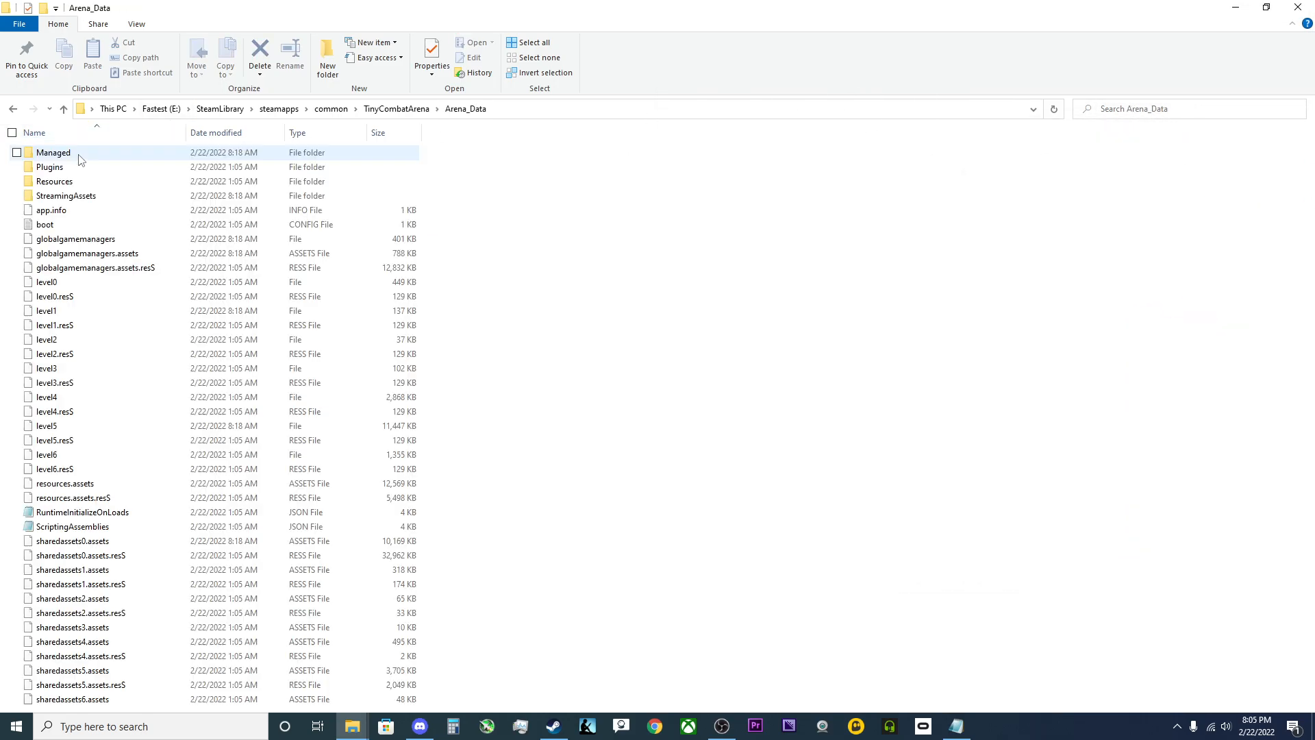
double_click(65, 196)
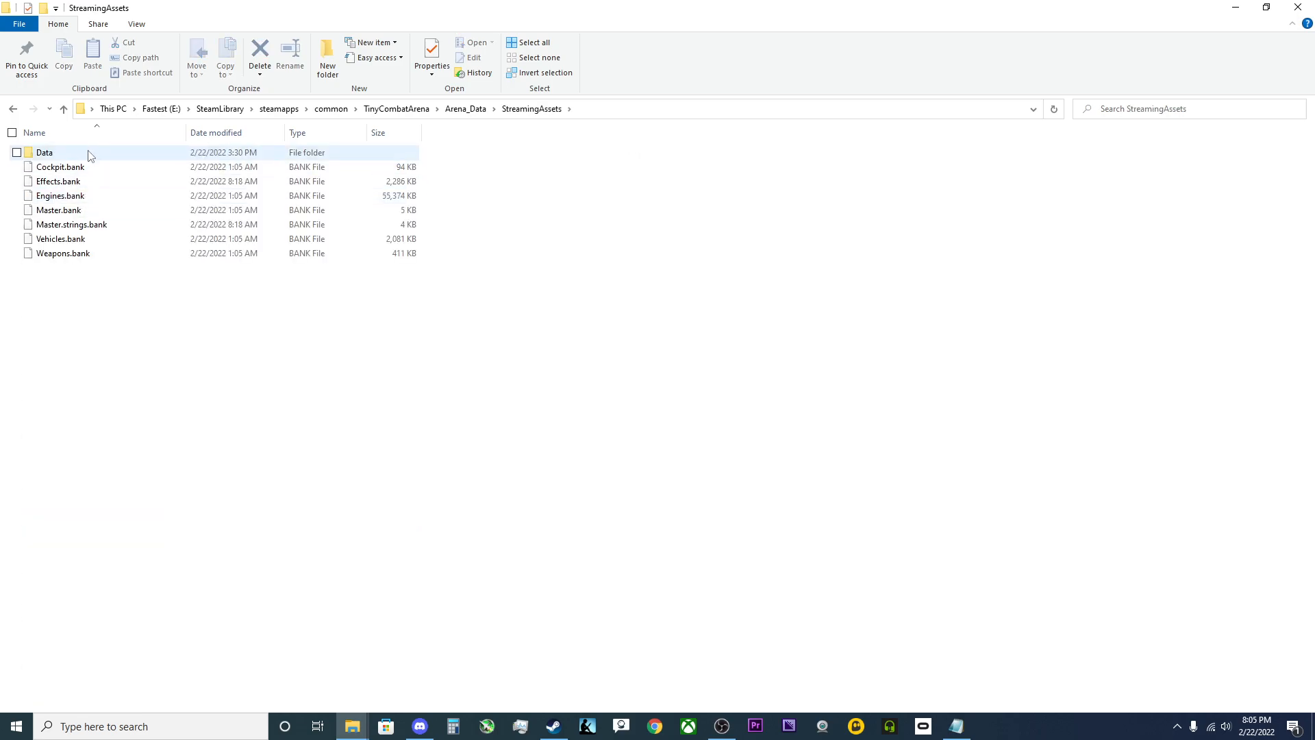
double_click(43, 152)
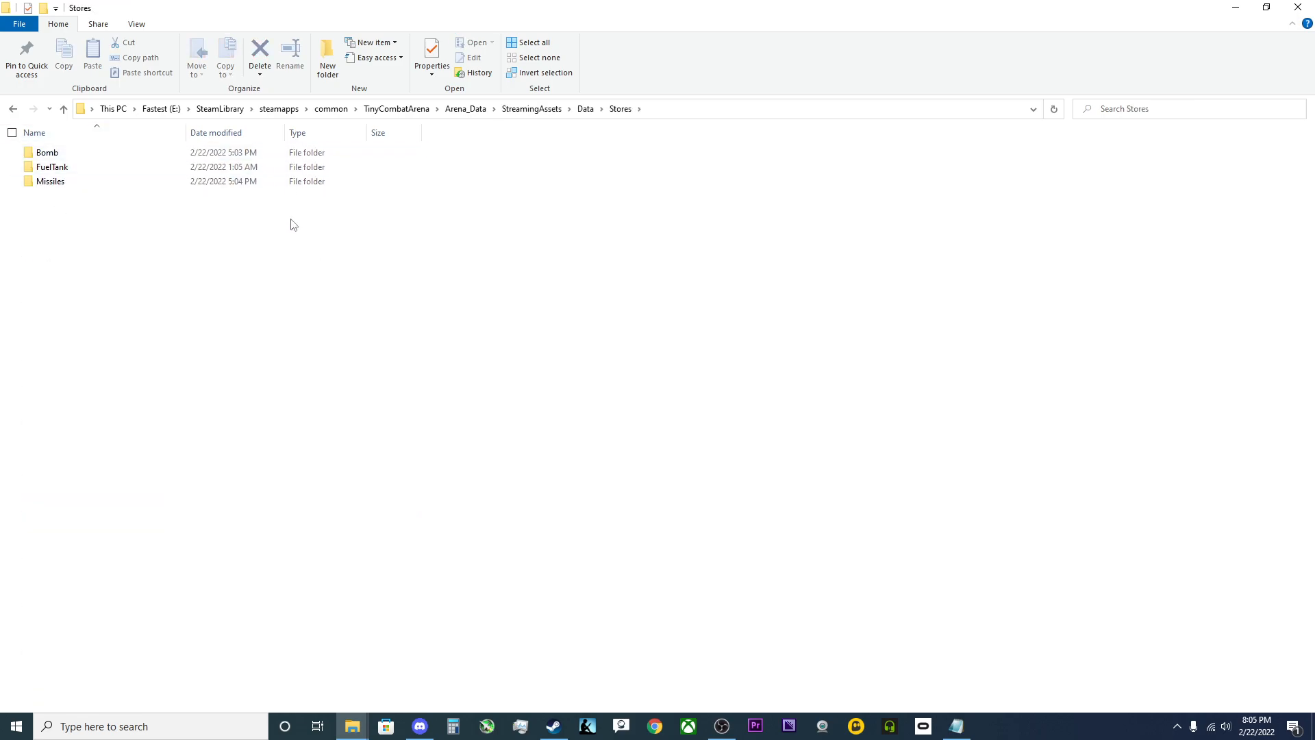
mouse_move(732, 264)
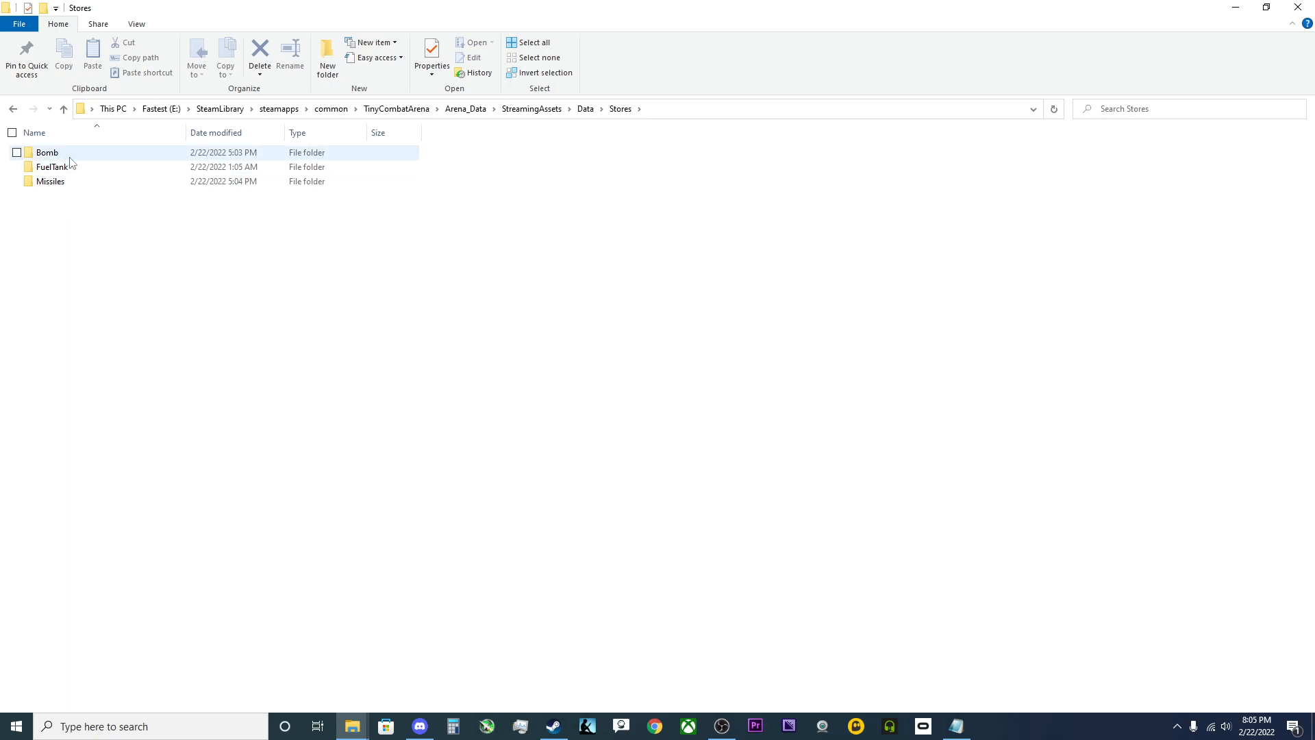
double_click(47, 152)
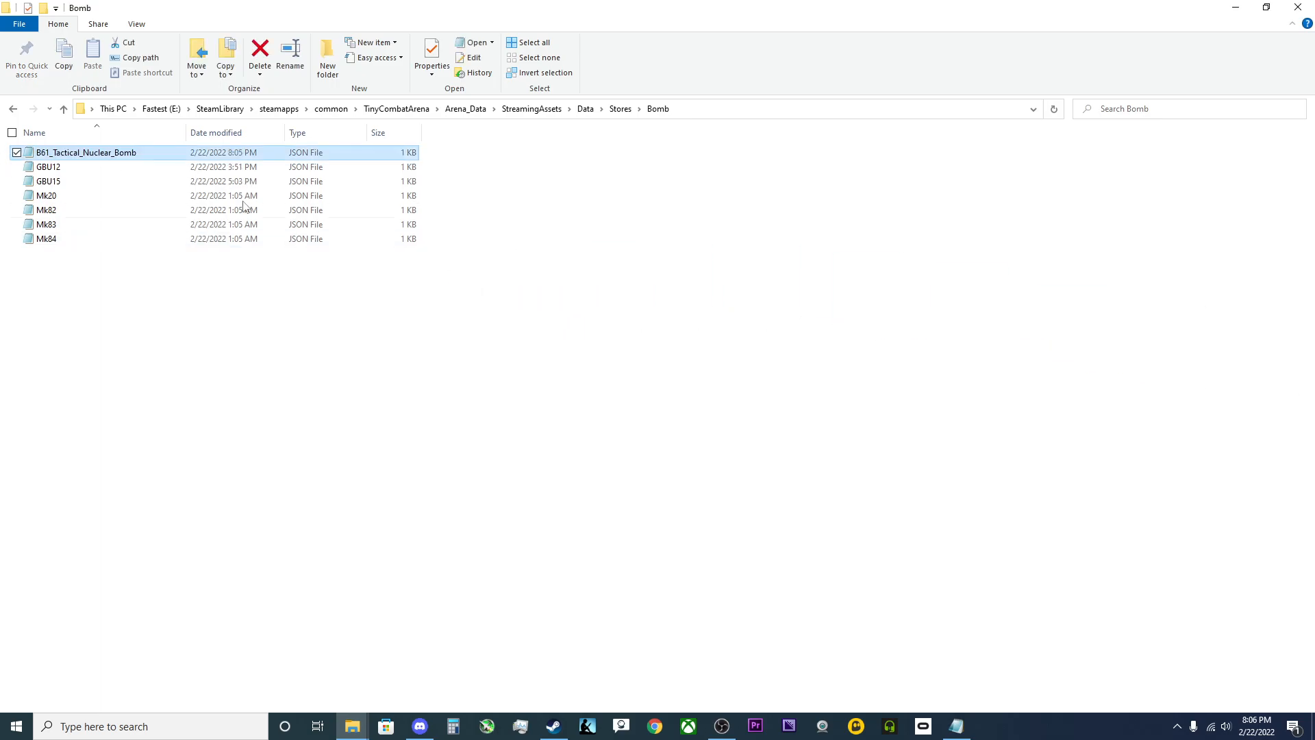
double_click(85, 152)
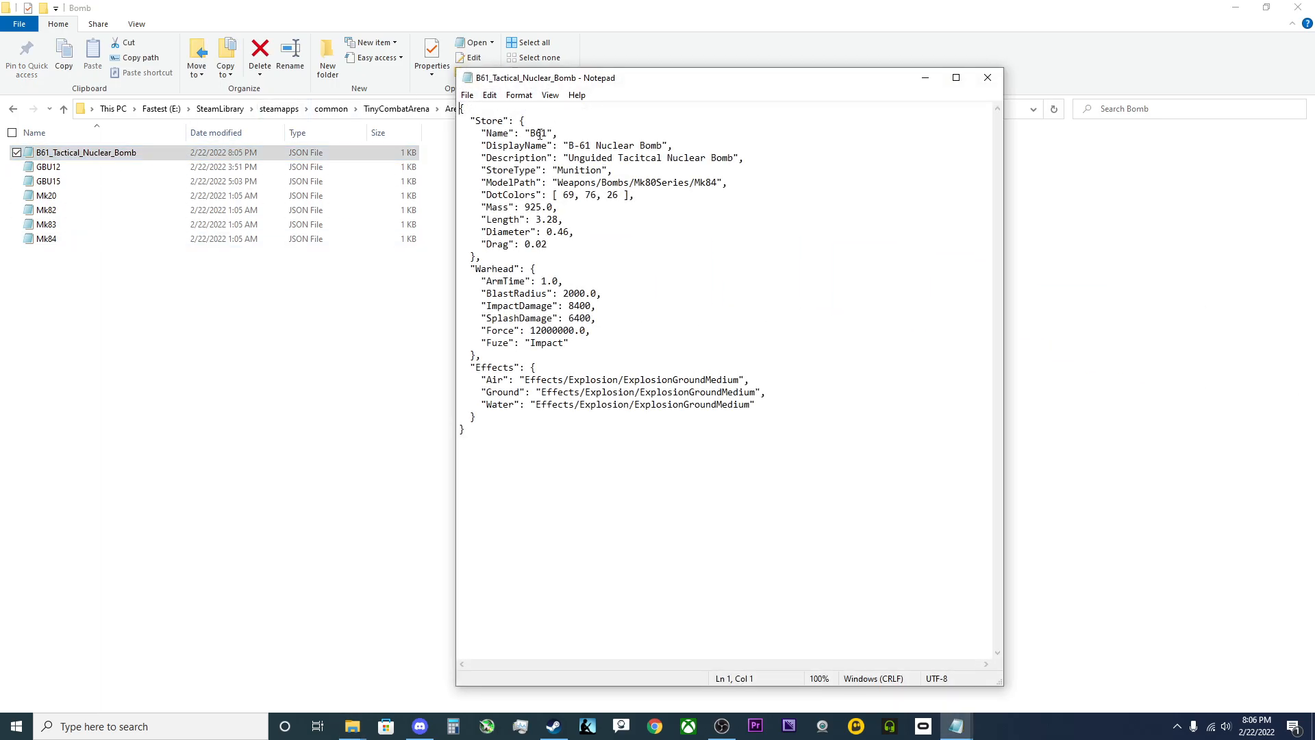
double_click(531, 133)
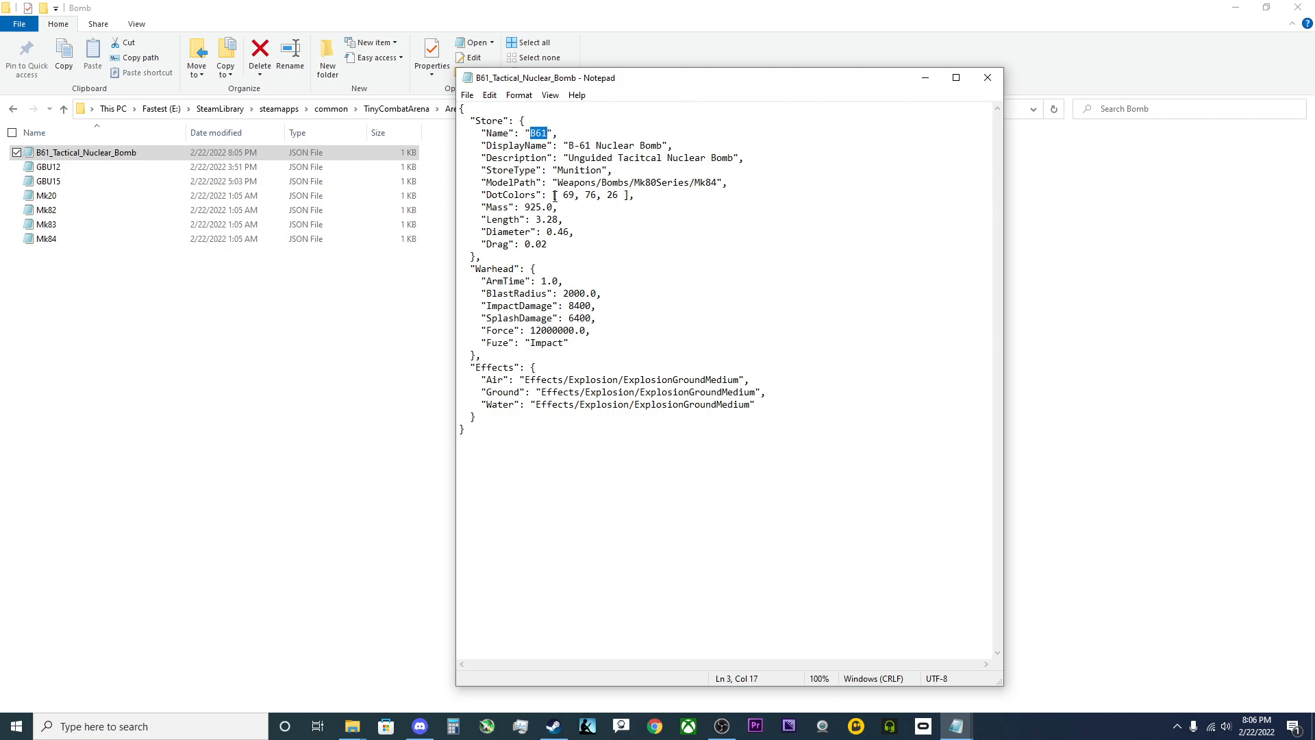
mouse_move(1051, 93)
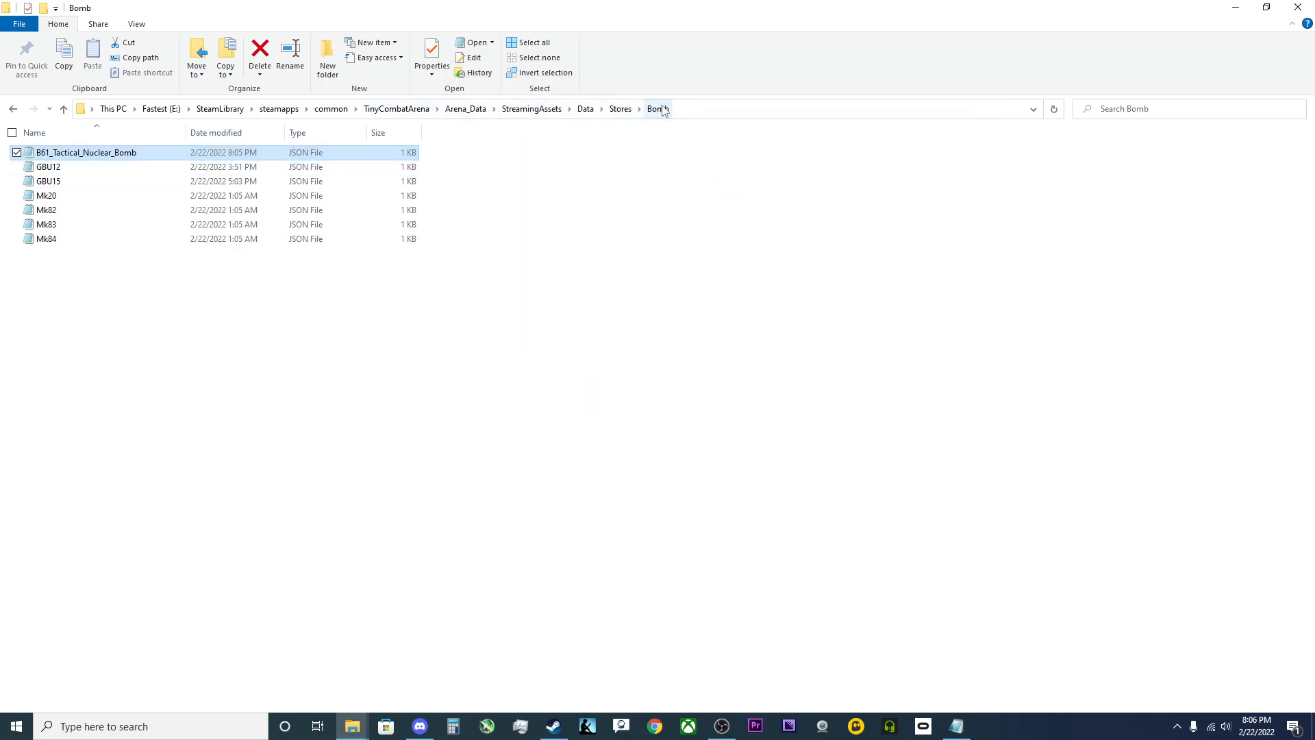
Open the AV8B loadout file from Data\Loadouts in Notepad and reach the Custom loadout
left_click(585, 108)
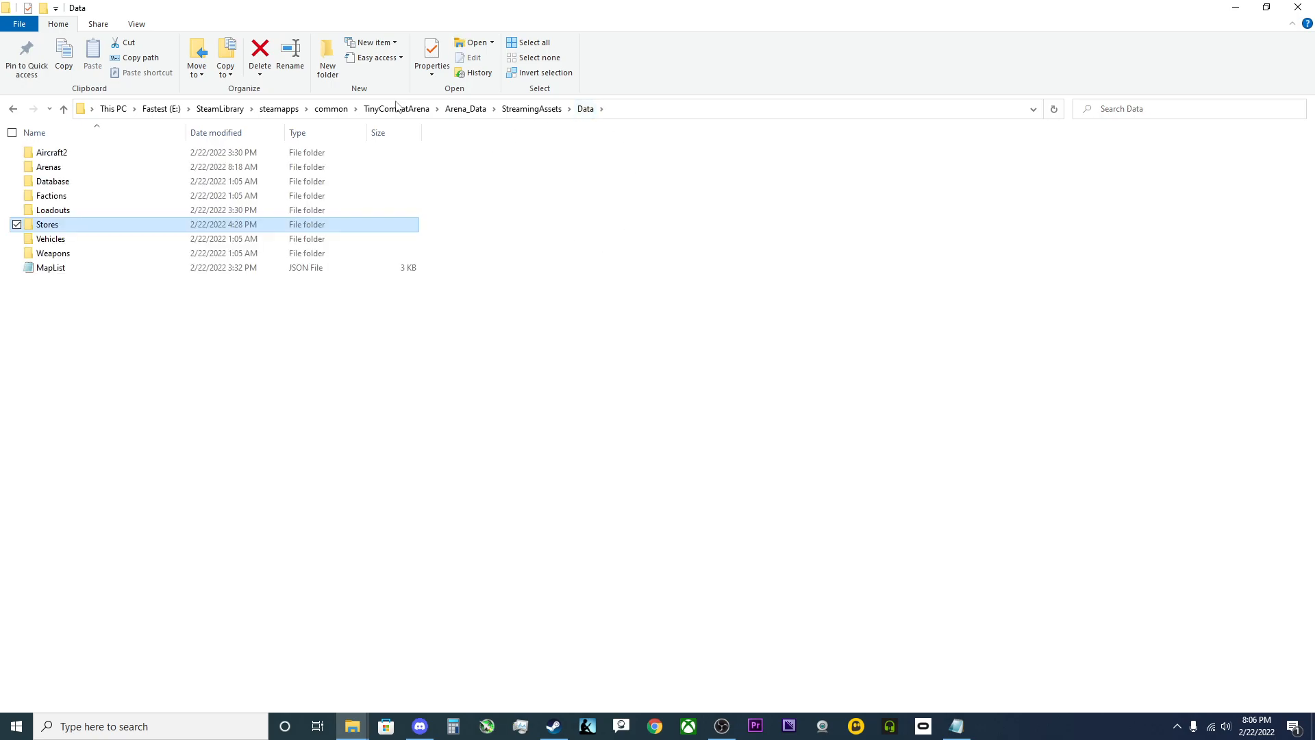
double_click(53, 210)
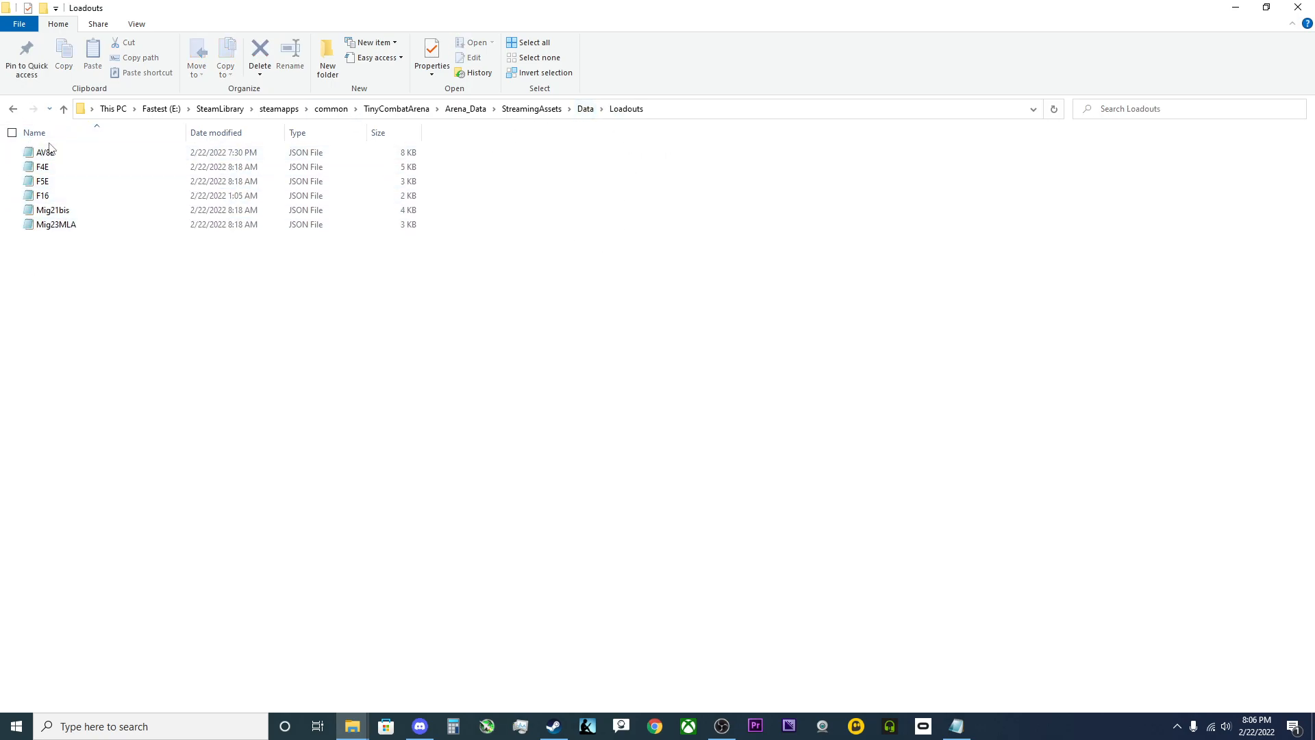
double_click(44, 152)
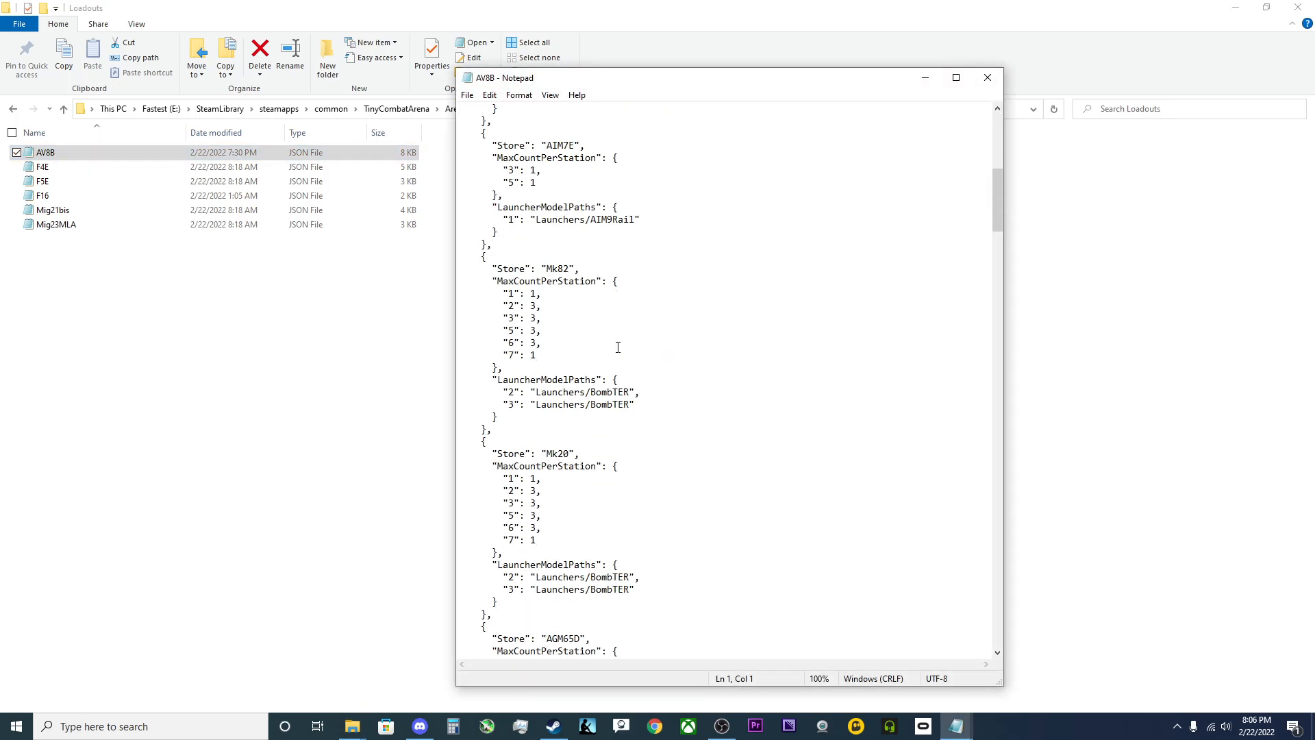
scroll("down", 3)
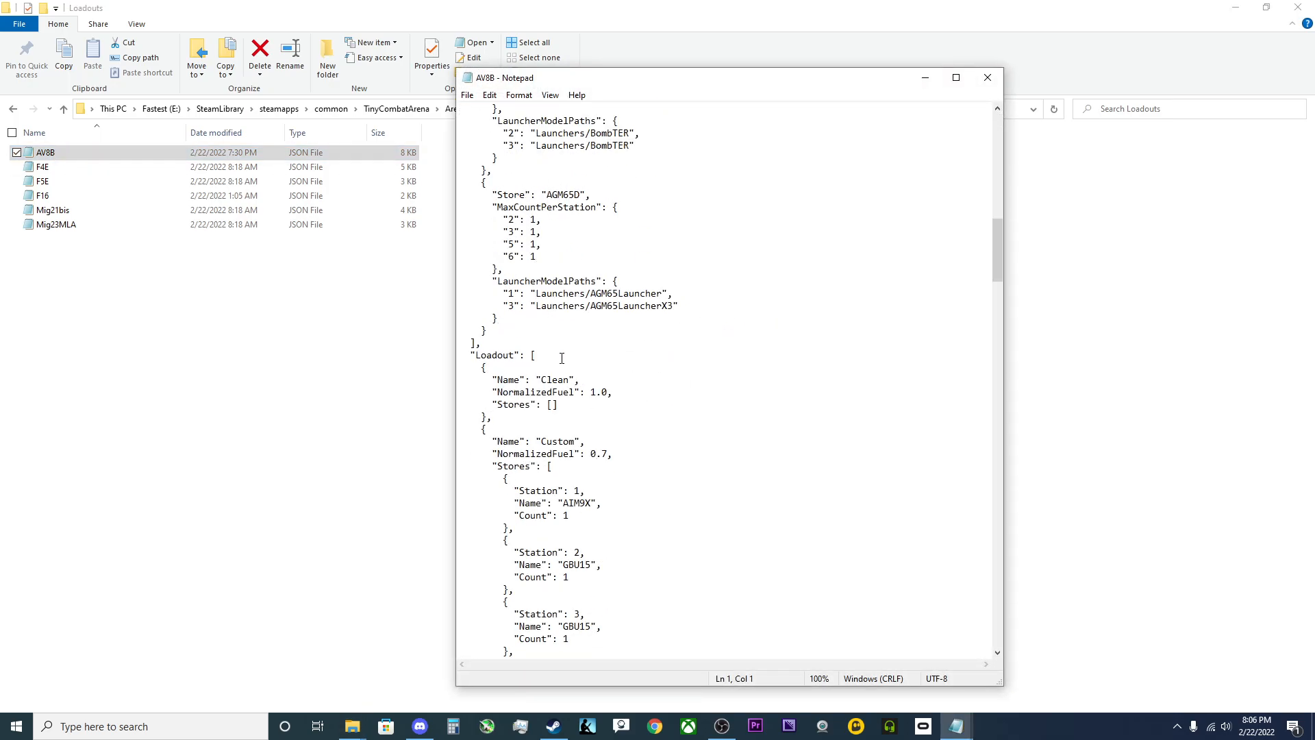
scroll("down", 3)
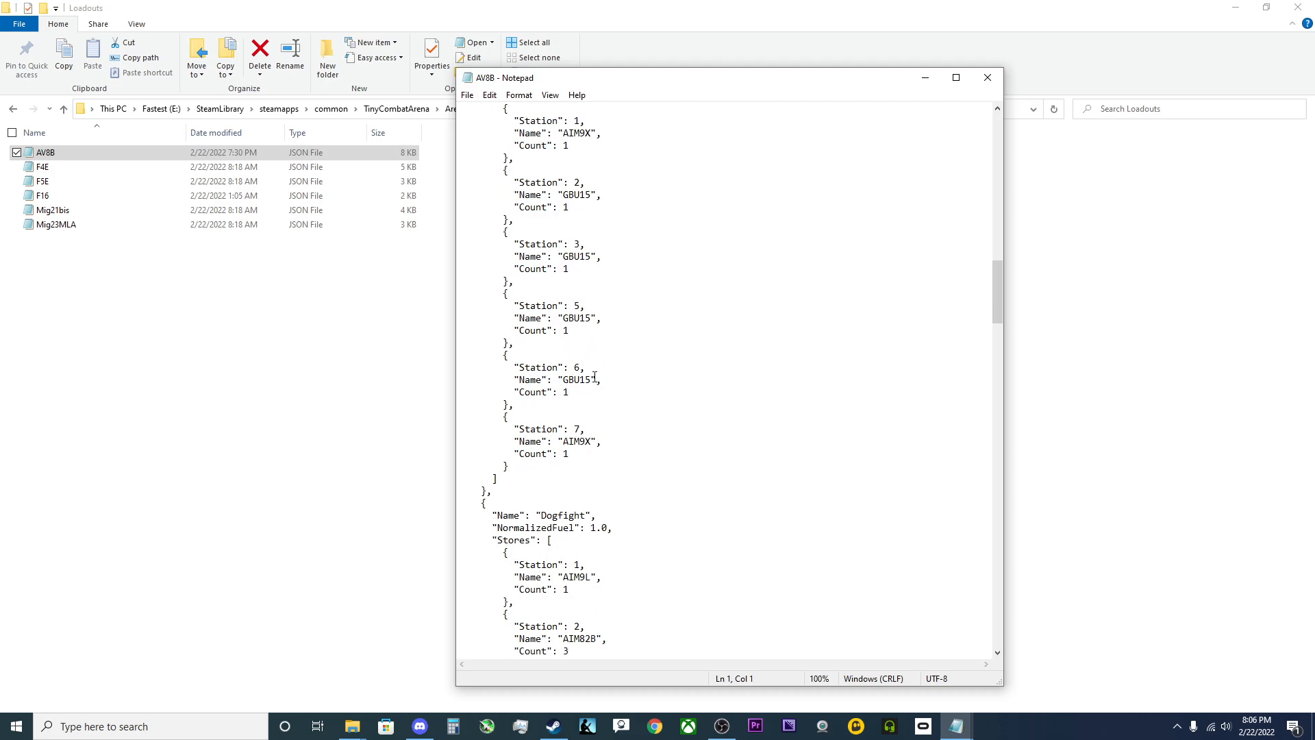
Replace the AIM9X store at Station 7 of the Custom loadout with B61
left_click(574, 440)
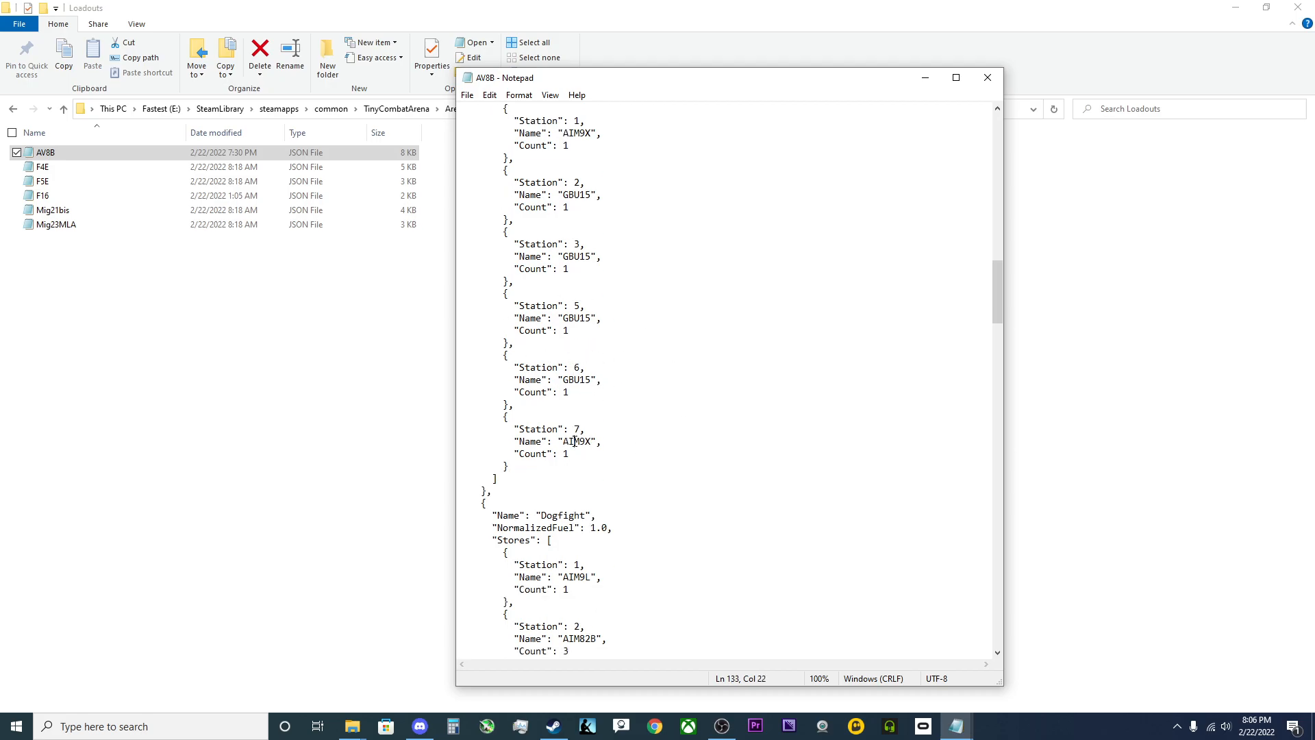
double_click(577, 440)
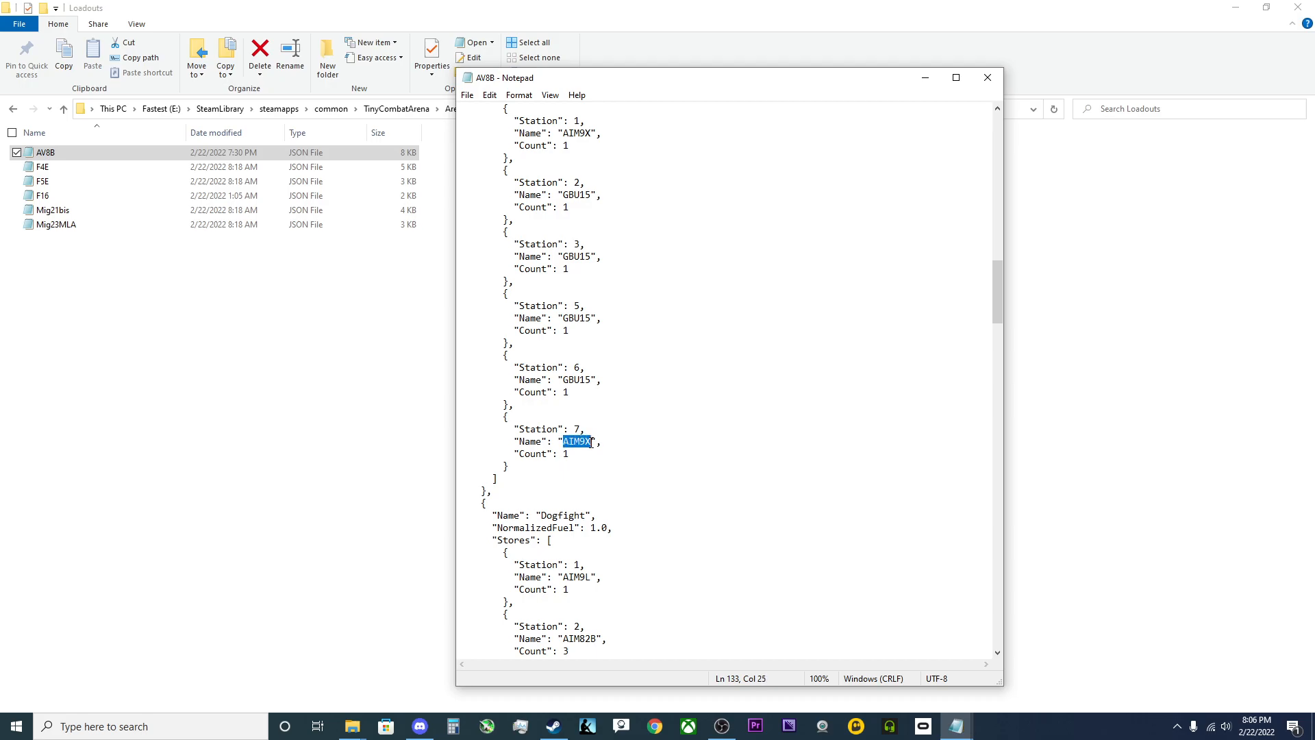
type("B61")
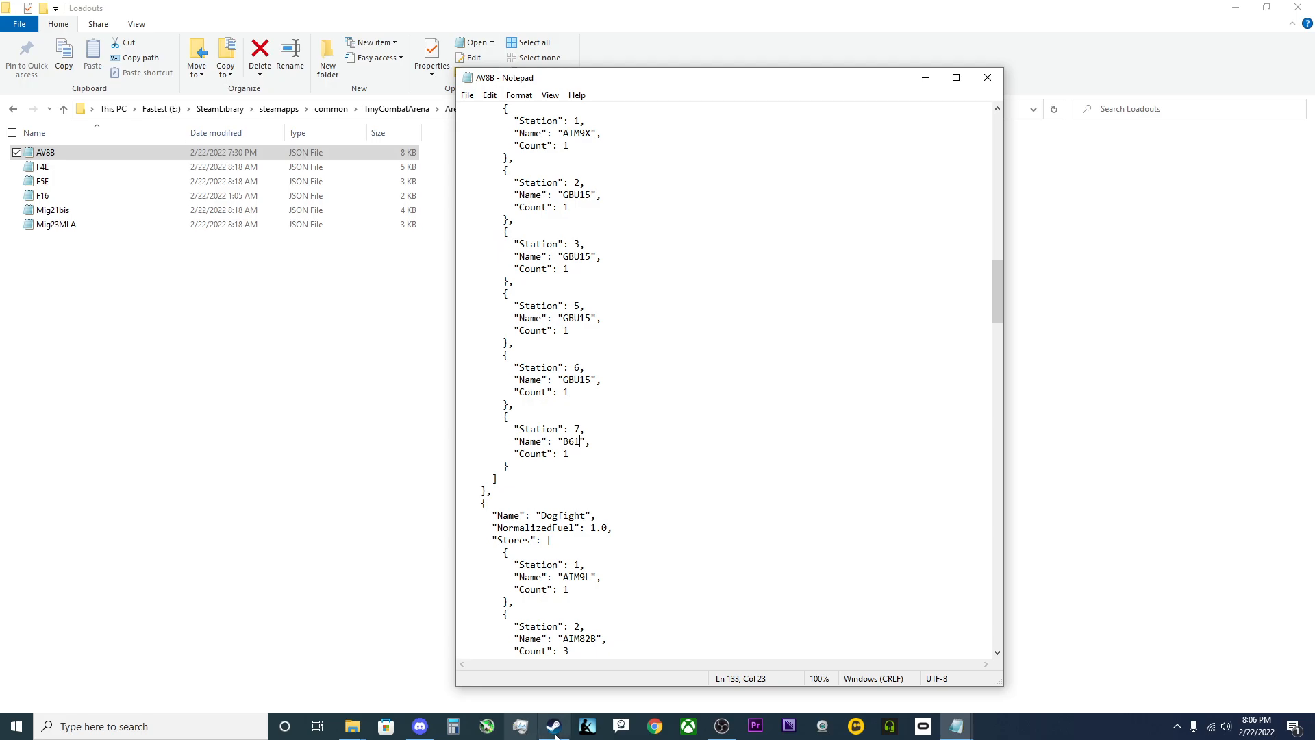
Start the Arena Demo and select the Custom loadout listing 1x B-61 Nuclear Bomb
left_click(552, 726)
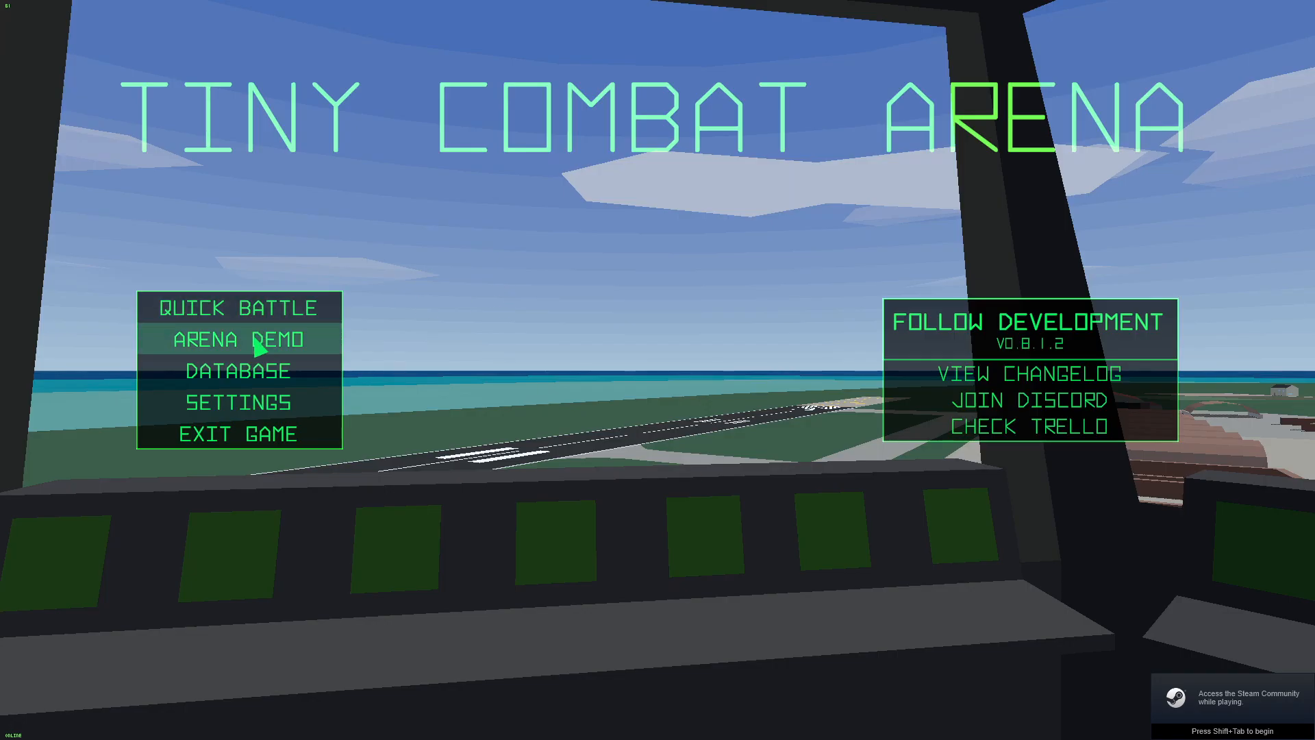
left_click(237, 339)
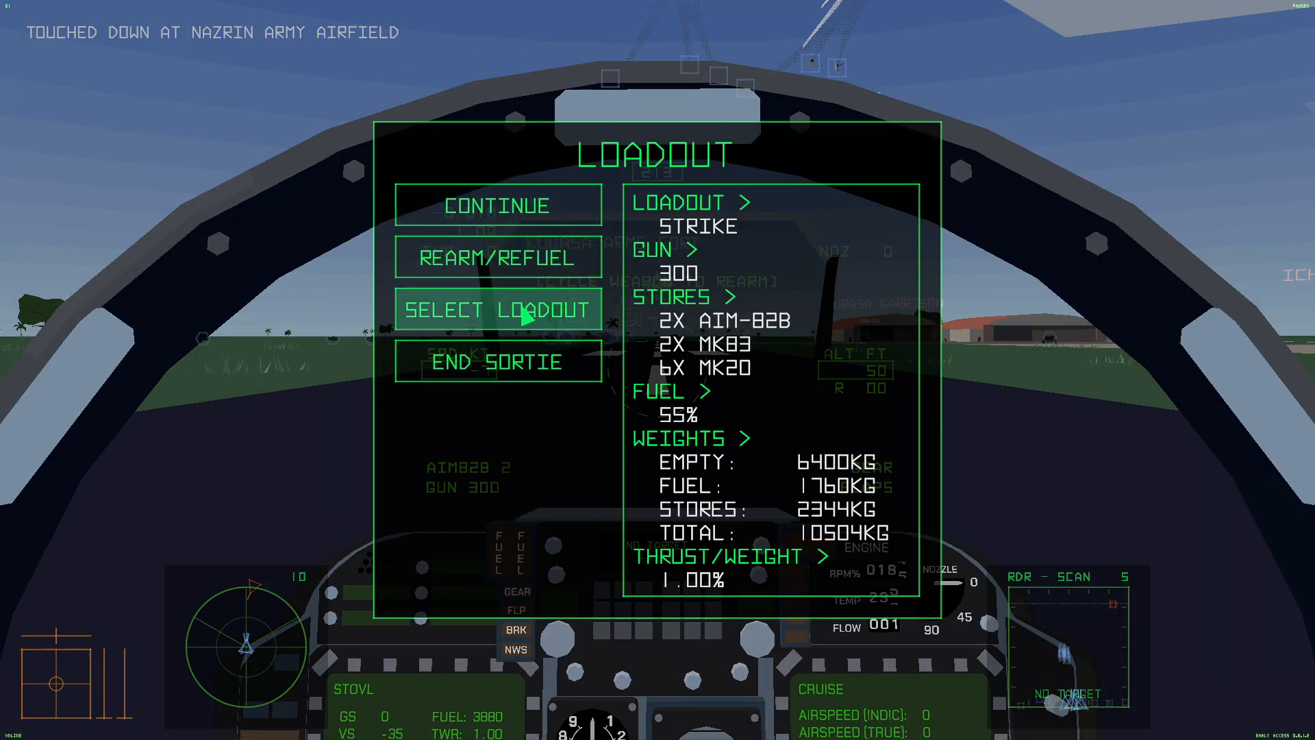
left_click(496, 309)
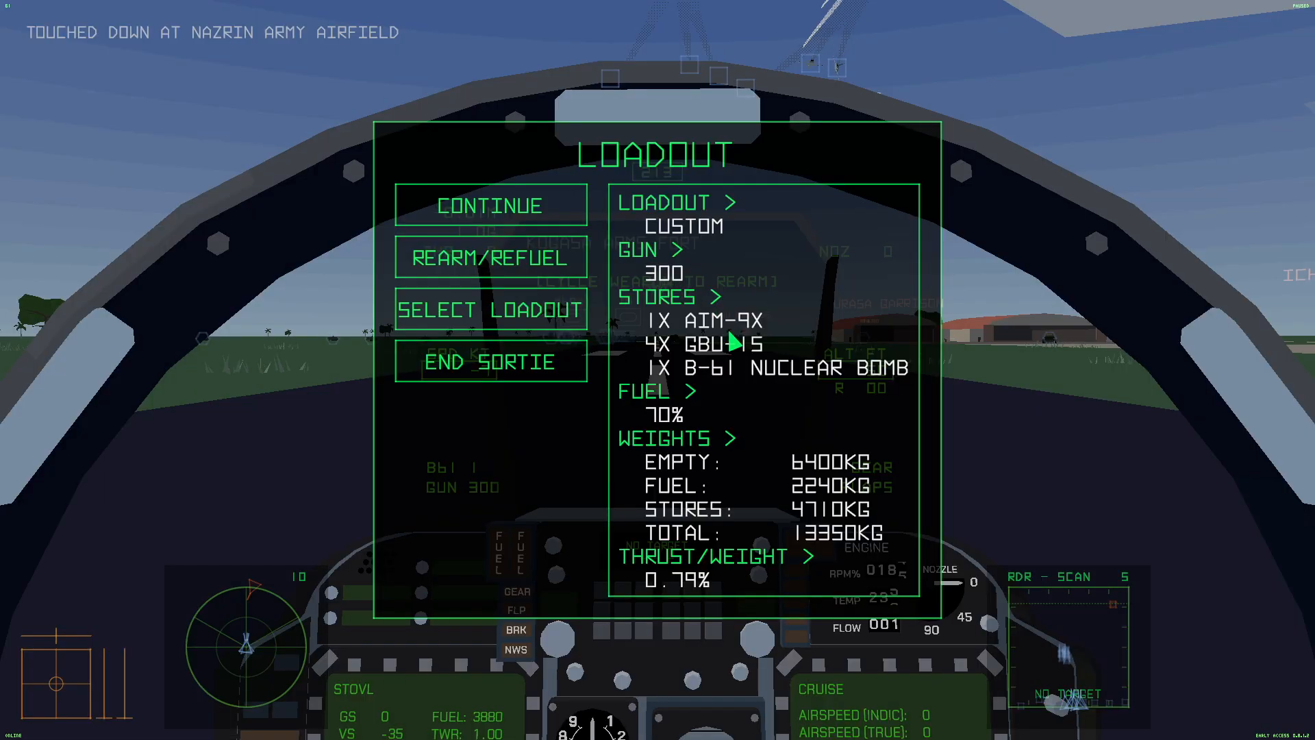
mouse_move(700, 383)
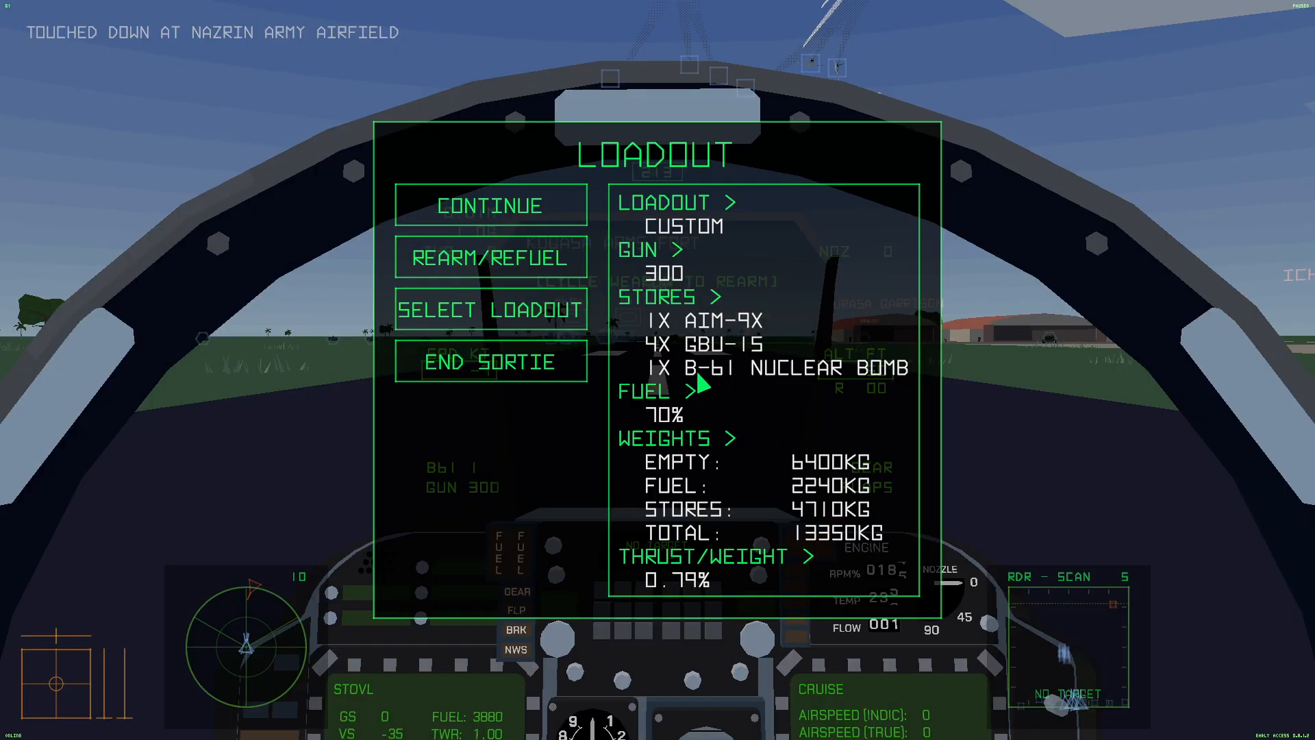
mouse_move(511, 234)
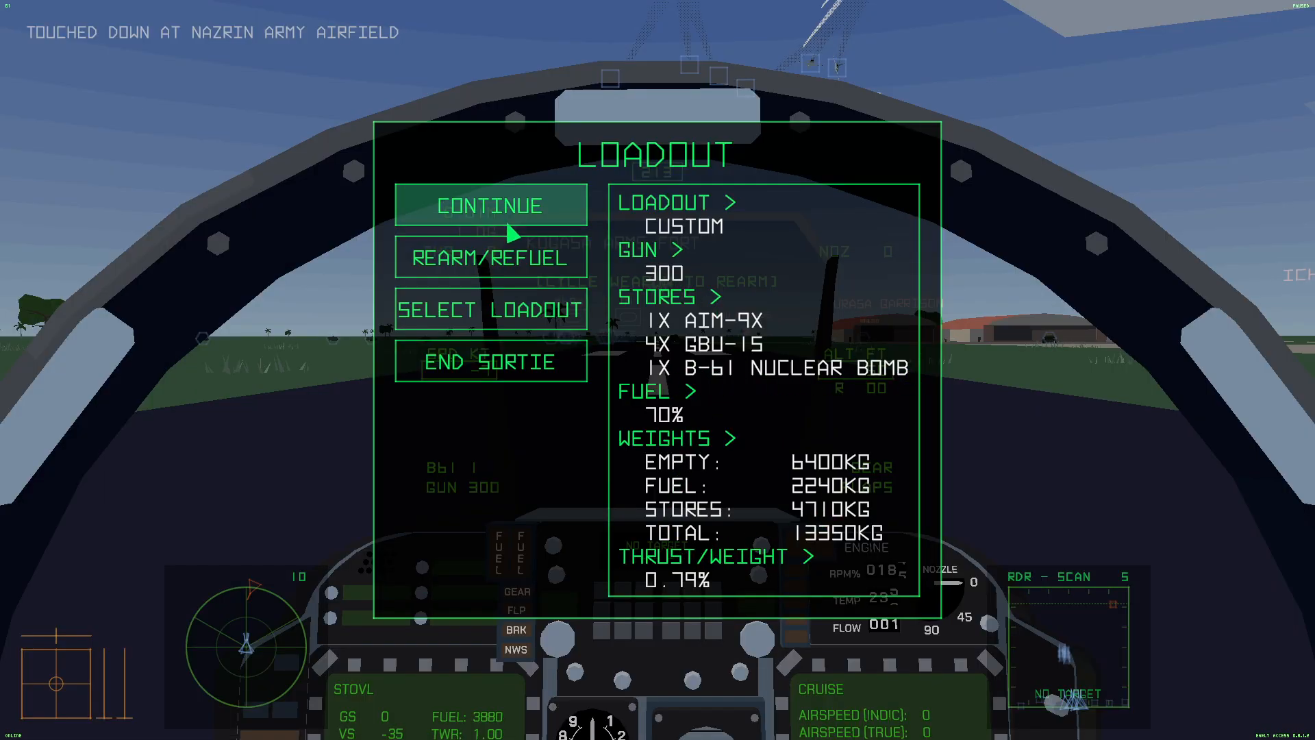
Continue the sortie with the confirmed loadout and get the AV8B airborne in external view
left_click(490, 205)
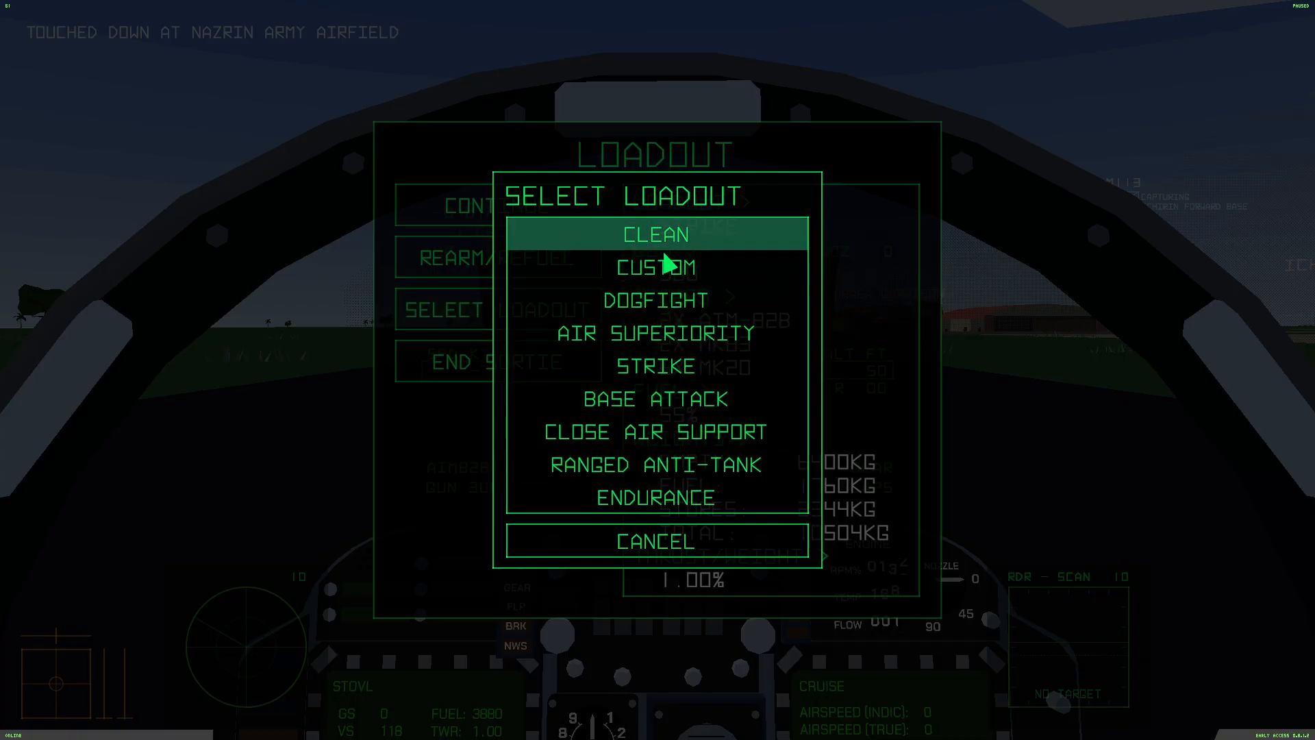
left_click(655, 234)
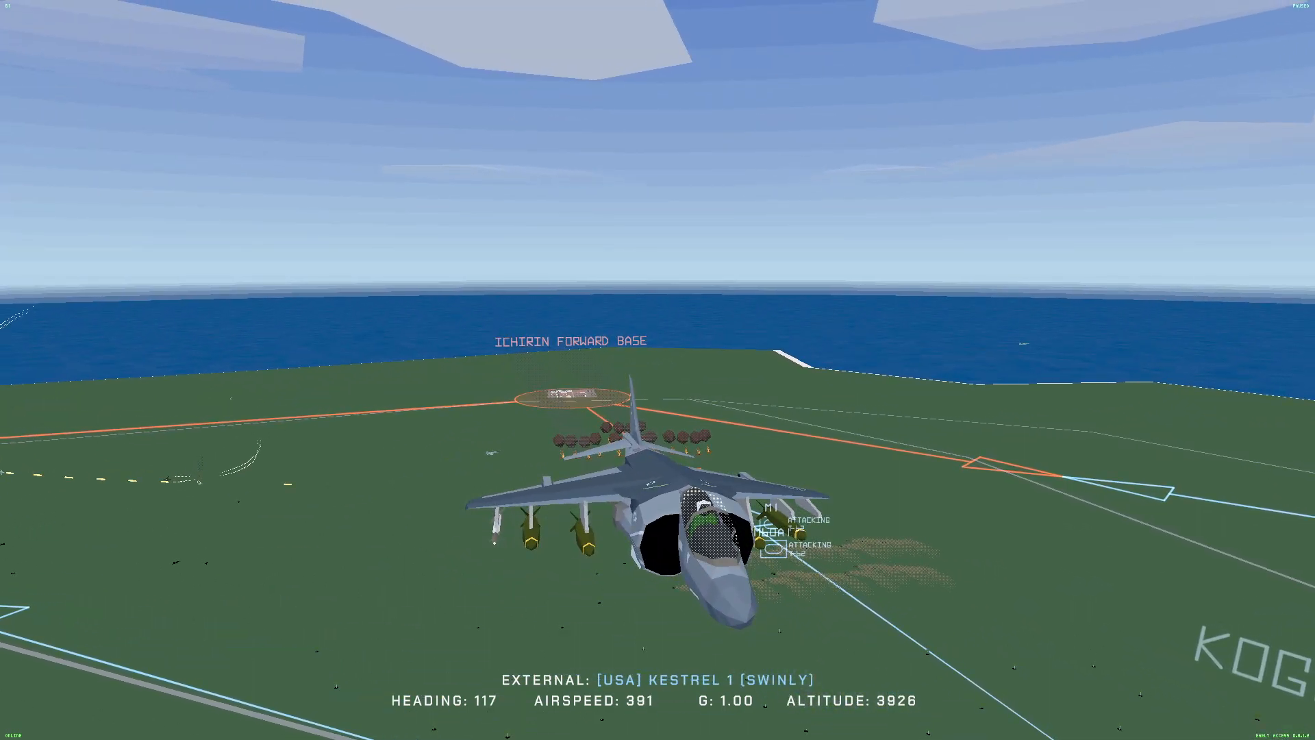
Pause the flight with Esc to show the in-flight menu
key("Escape")
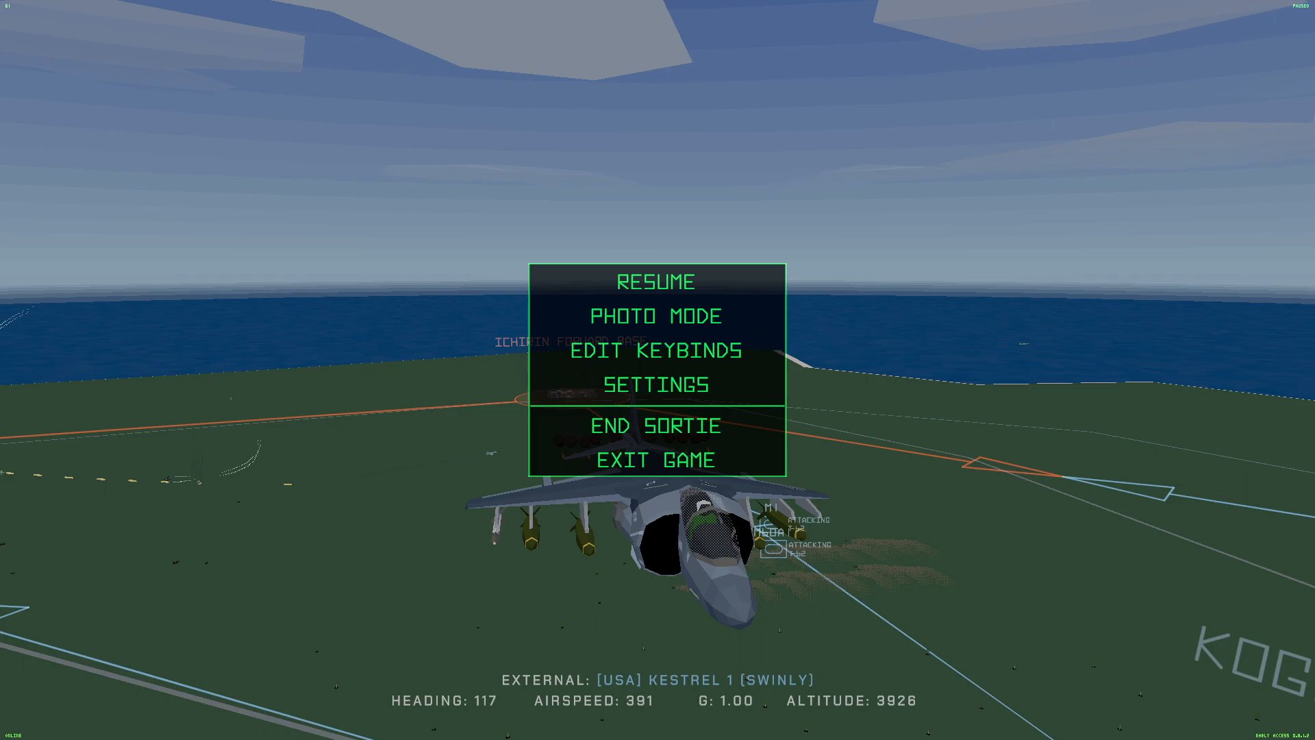